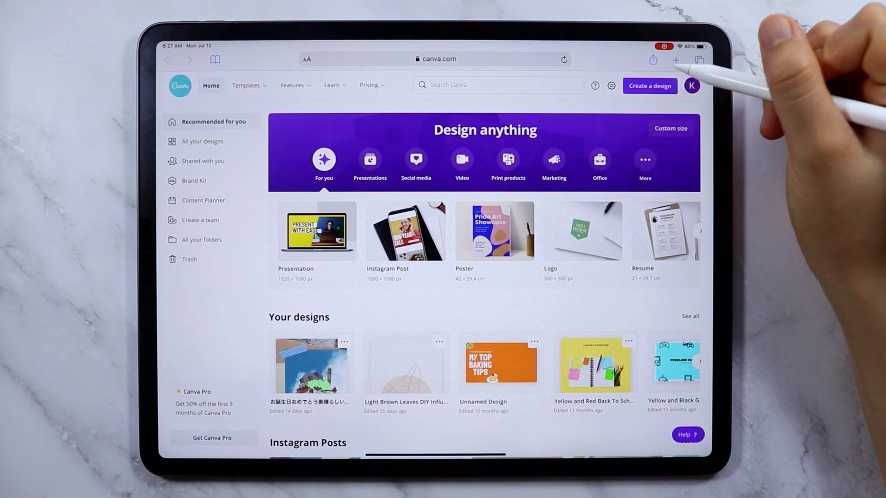
Step: Create a new custom-size Canva design of 2732 × 2048 px
{"action": "left_click", "coordinate": [649, 86]}
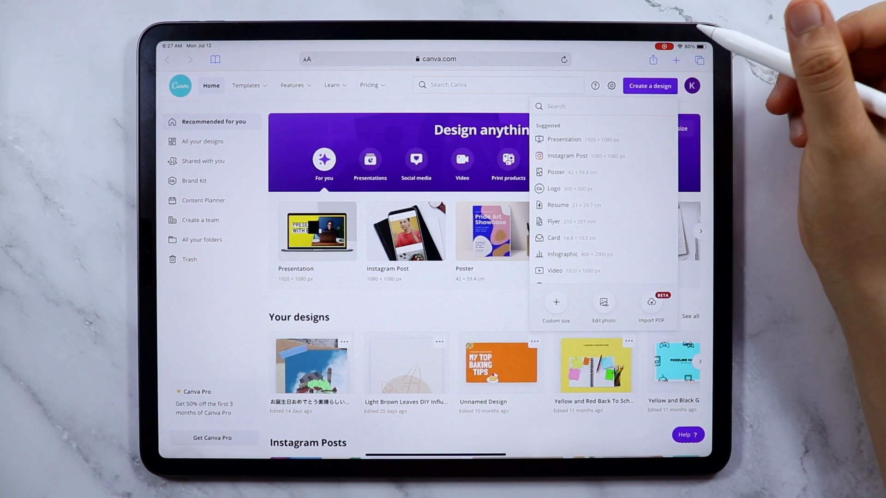
{"action": "scroll", "scroll_direction": "down", "scroll_amount": 3}
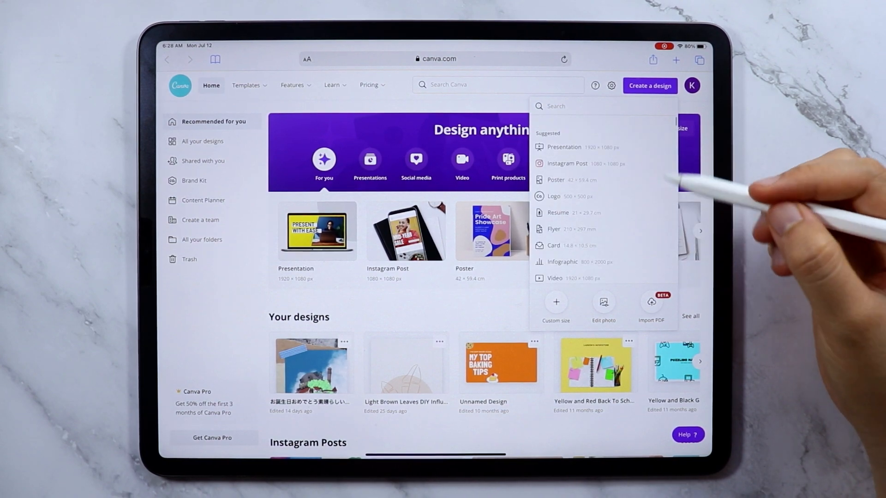
{"action": "left_click", "coordinate": [555, 303]}
{"action": "type", "text": "2732"}
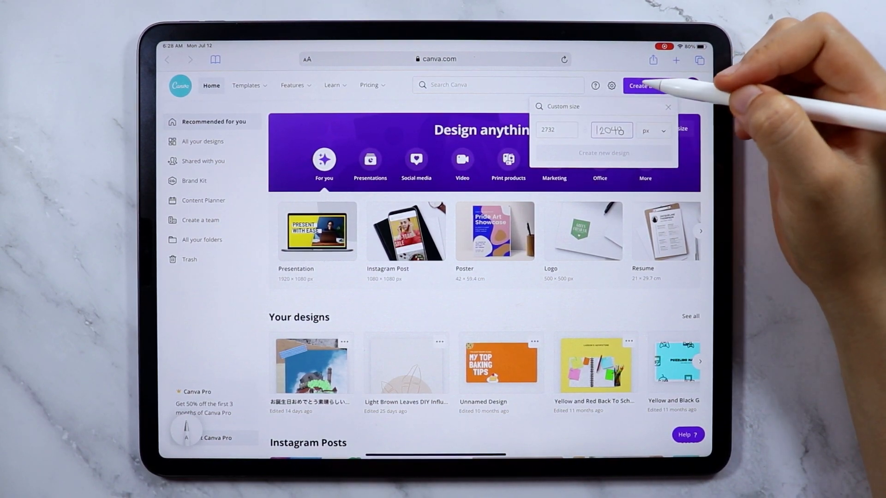
{"action": "left_click", "coordinate": [600, 152]}
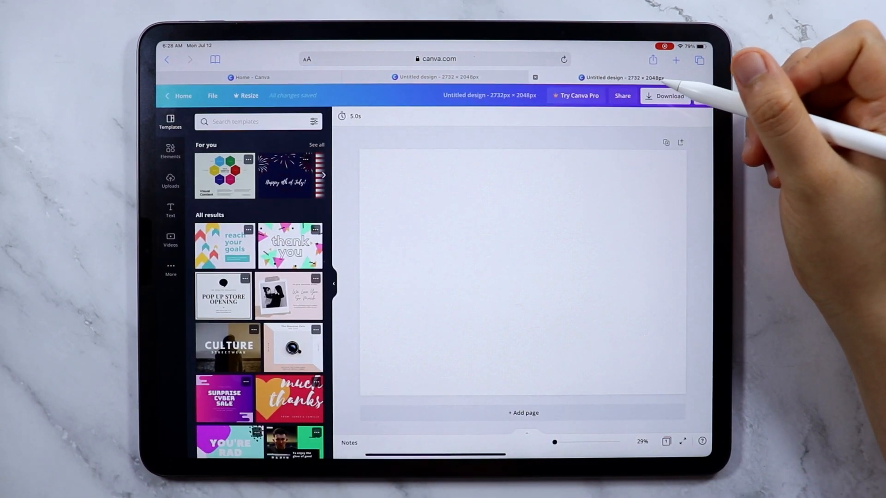
{"action": "mouse_move", "coordinate": [667, 95]}
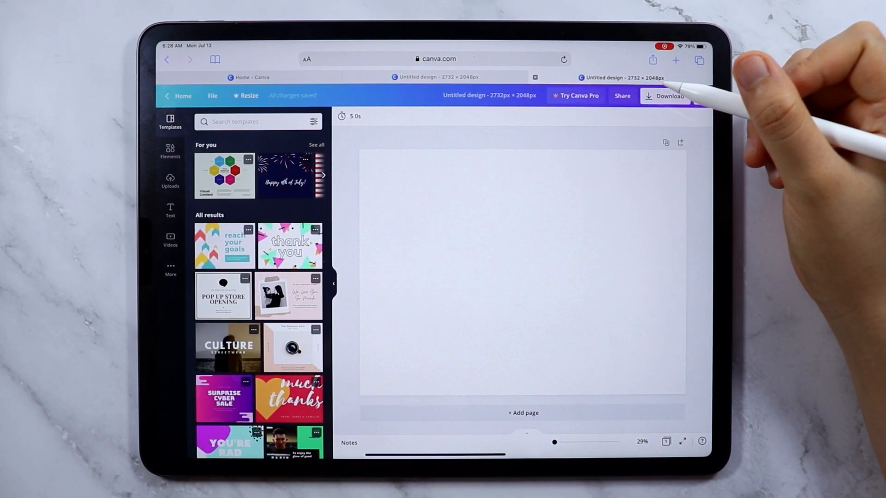
Step: Search the Elements library for 'Wood background' to start the cover spread
{"action": "left_click", "coordinate": [258, 122]}
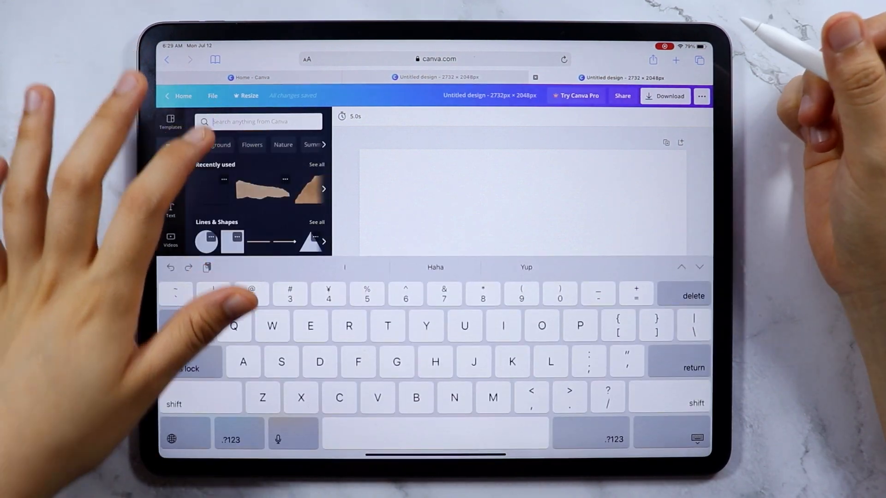
{"action": "type", "text": "Wood background"}
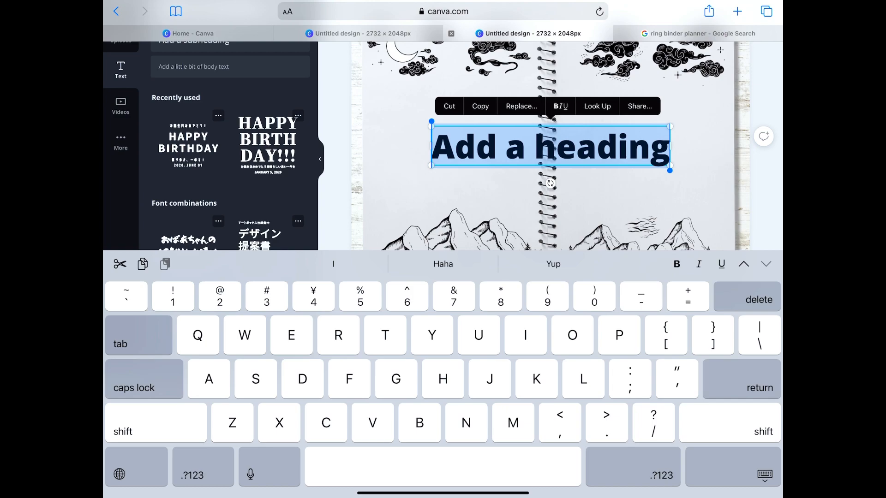
Step: Enter the 'Look up at the stars...' quote into the heading on the left page
{"action": "type", "text": "Look up at the stars i"}
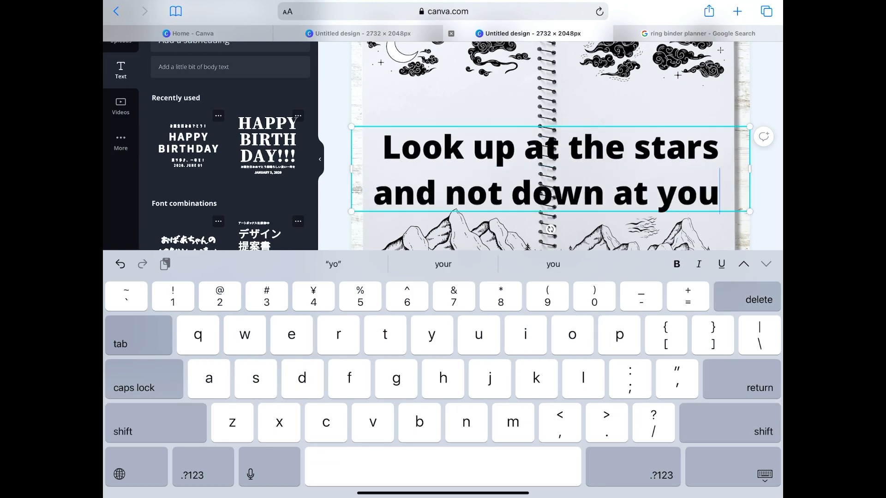
{"action": "type", "text": "r feet. Try to make"}
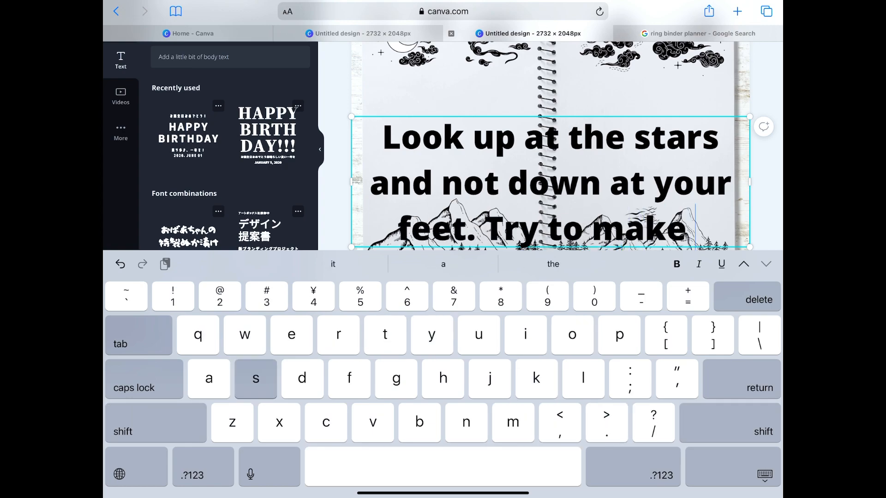
{"action": "type", "text": "sense of what you see, and wonder about what makes the universe exist. BE CURIOUS."}
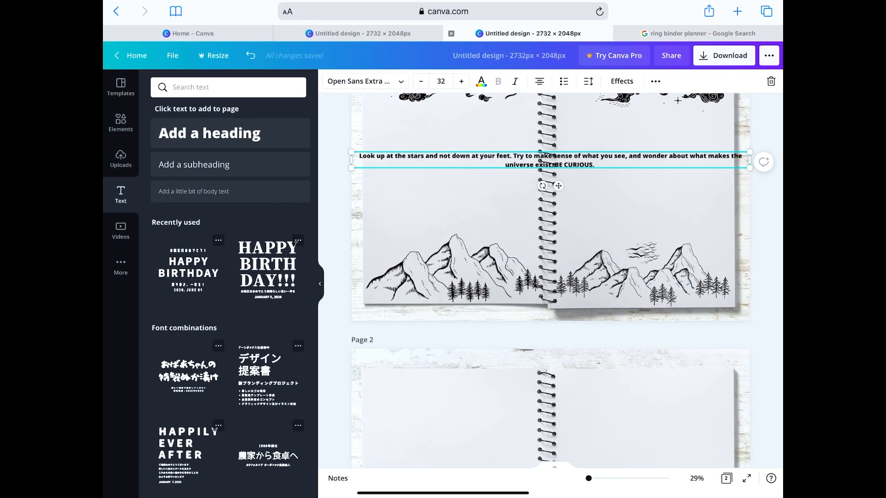
Step: Set the quote in Bebas Neue, enlarge it, add quotation marks and an August heading
{"action": "left_click", "coordinate": [362, 81]}
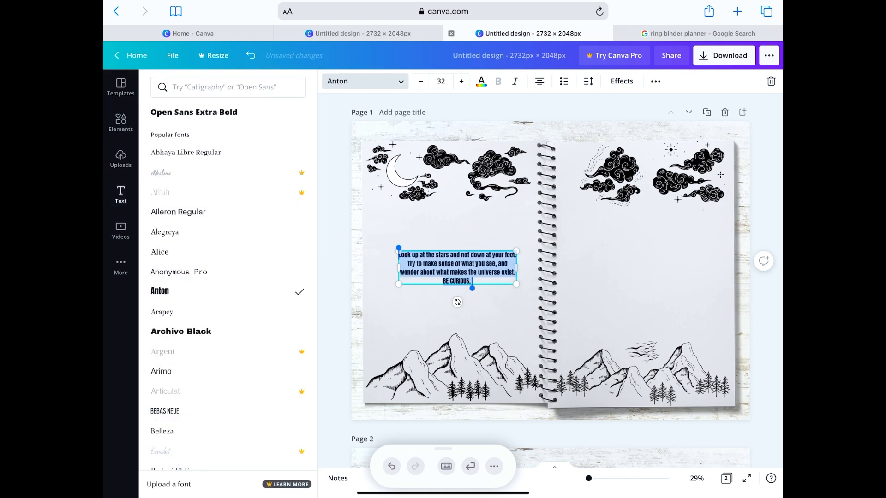
{"action": "left_click", "coordinate": [164, 410]}
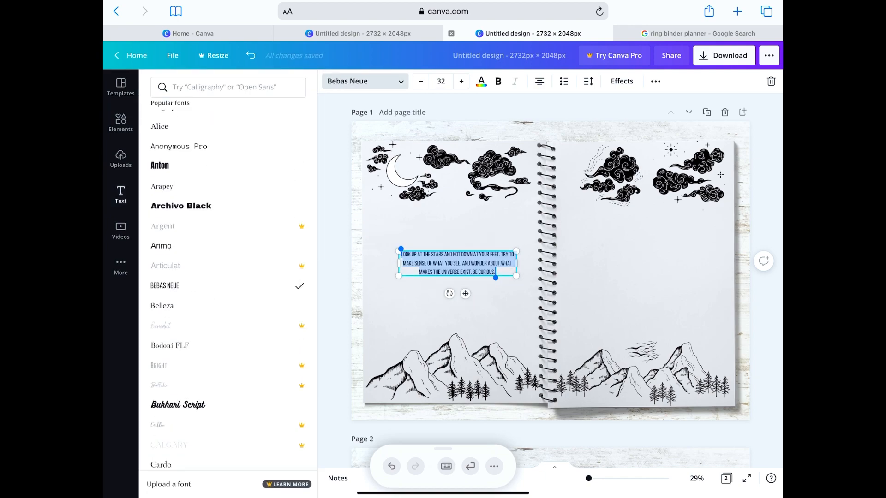
{"action": "left_click", "coordinate": [462, 82]}
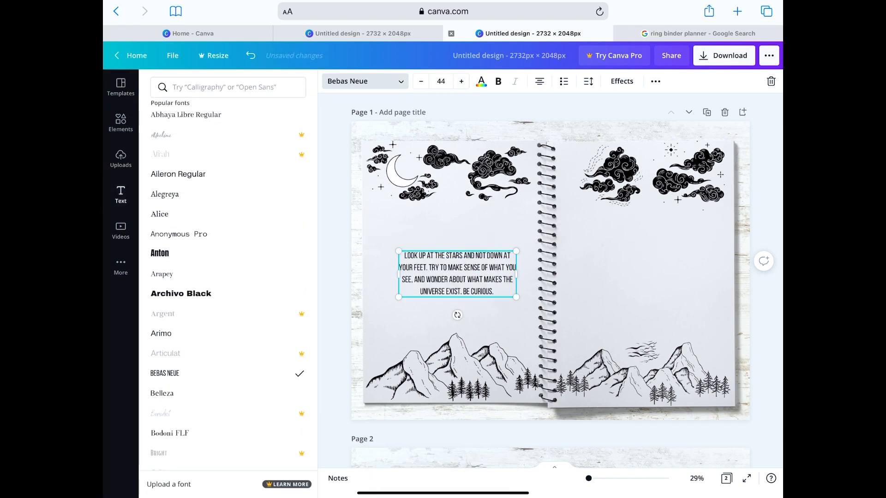
{"action": "left_click", "coordinate": [462, 81]}
{"action": "type", "text": " \""}
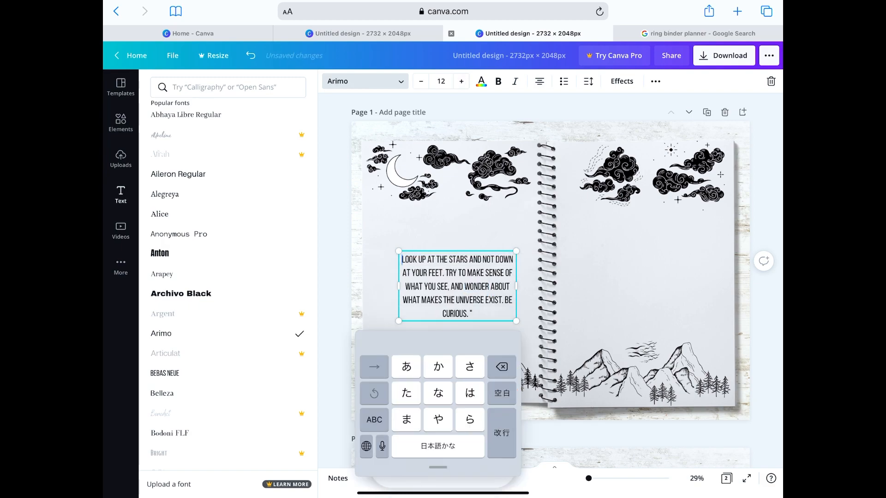
{"action": "left_click", "coordinate": [166, 373]}
{"action": "type", "text": "August"}
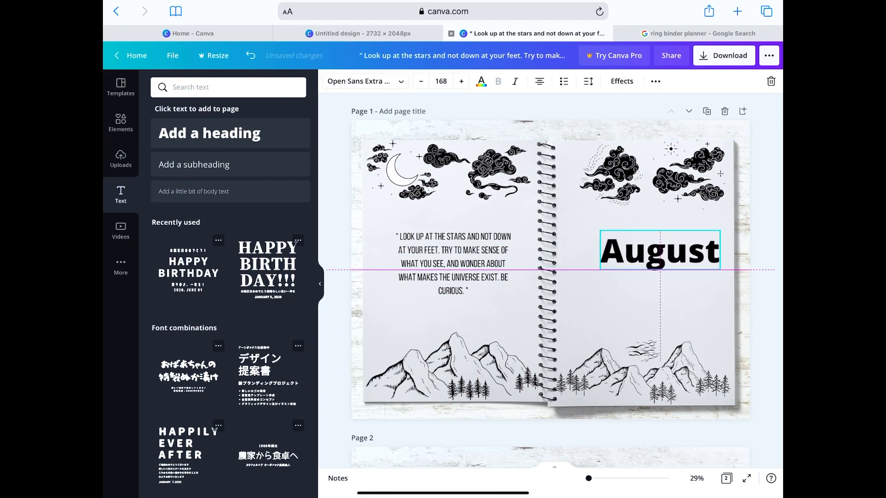
Step: Set the August heading in Anton, shrink it slightly and underline it with a thin line
{"action": "left_click", "coordinate": [362, 81]}
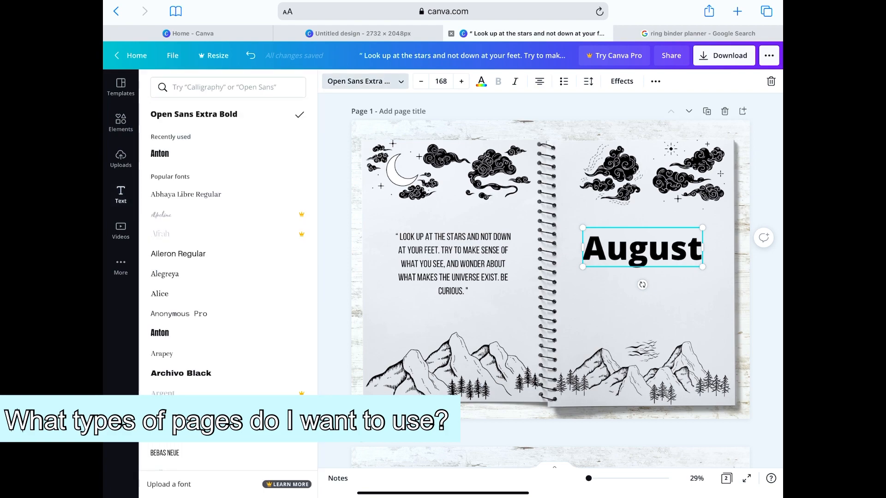
{"action": "left_click", "coordinate": [159, 332]}
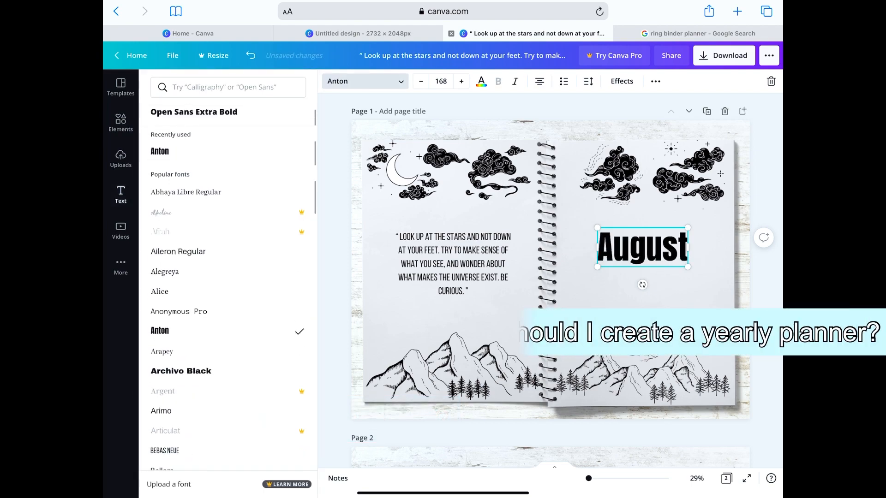
{"action": "left_click", "coordinate": [421, 82]}
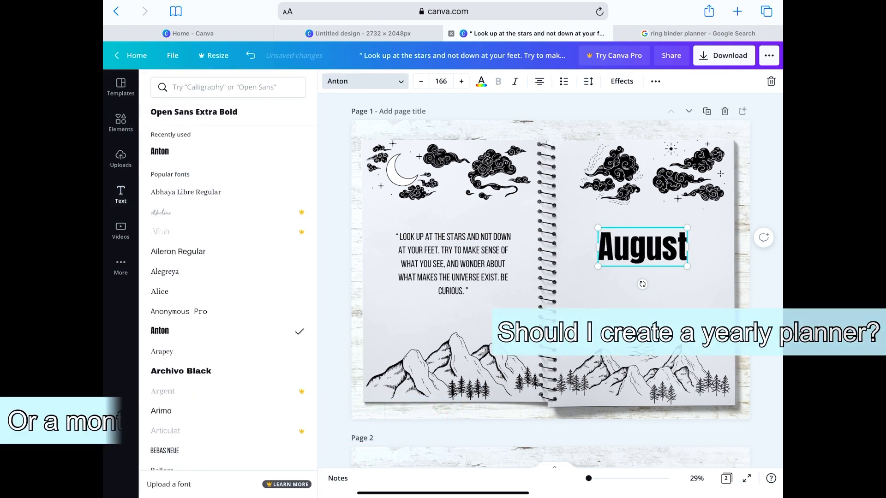
{"action": "left_click", "coordinate": [120, 123]}
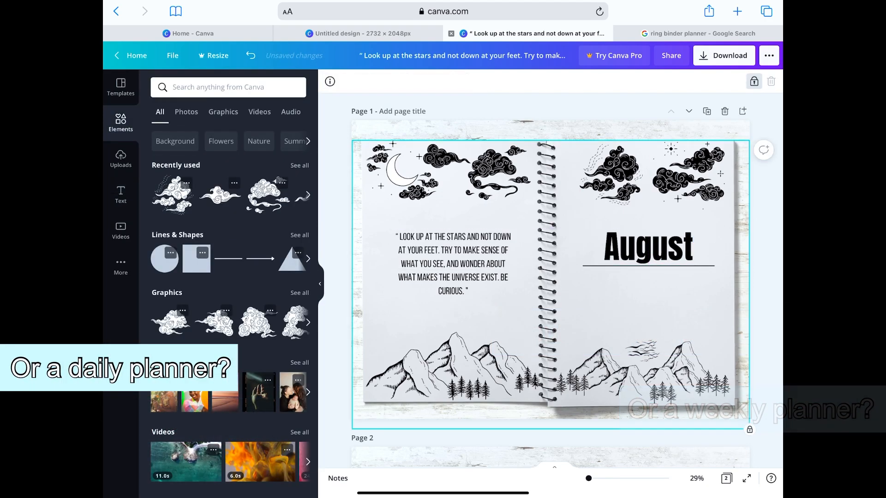
Step: Add a small '2021' text box beneath the August heading
{"action": "left_click", "coordinate": [120, 195]}
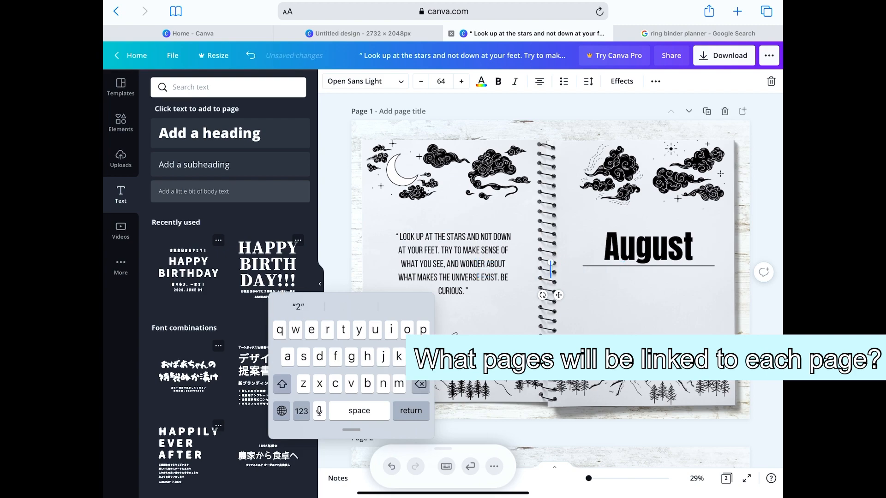
{"action": "type", "text": "2021"}
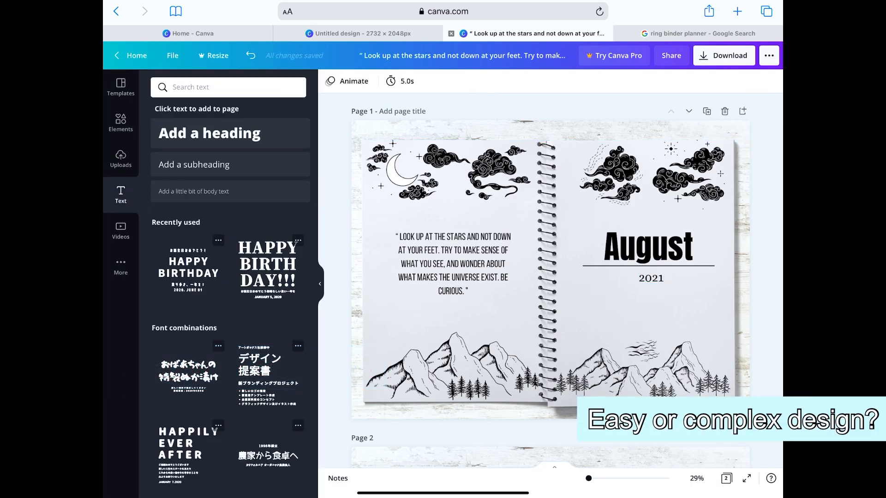
{"action": "scroll", "scroll_direction": "down", "scroll_amount": 3}
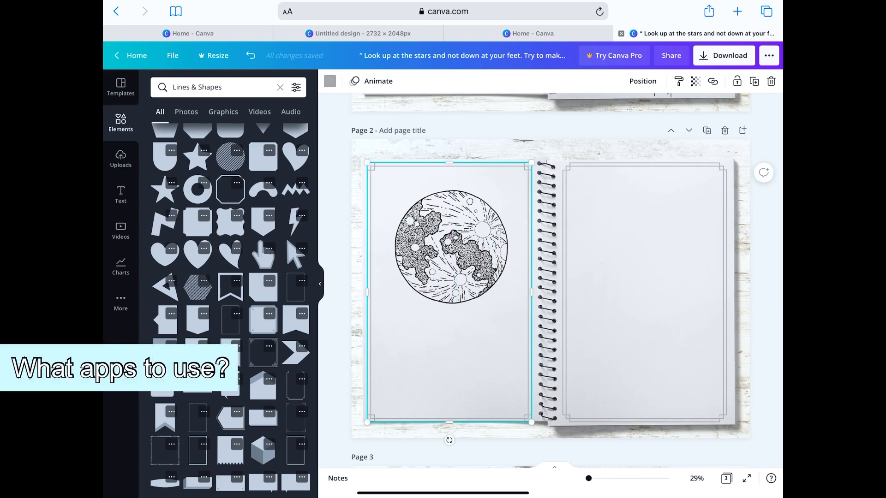
Step: Place a grey square over the lined right page of the moon spread
{"action": "left_click", "coordinate": [644, 291]}
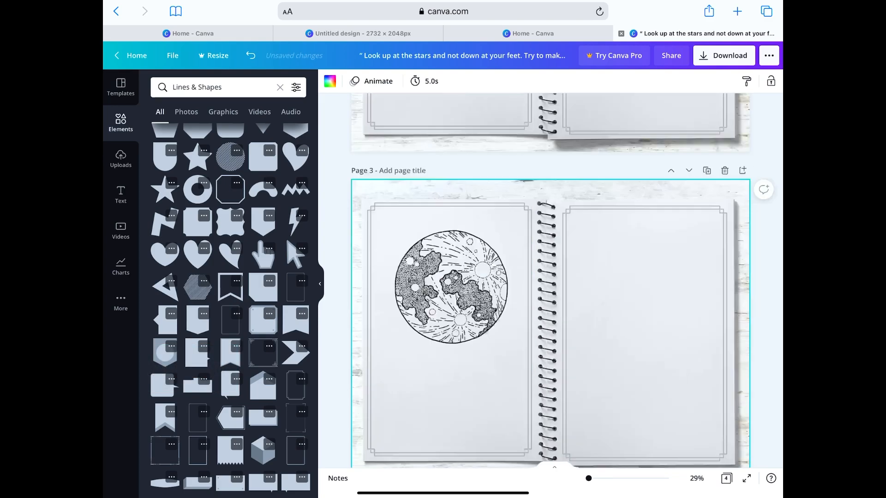
{"action": "left_click", "coordinate": [643, 81]}
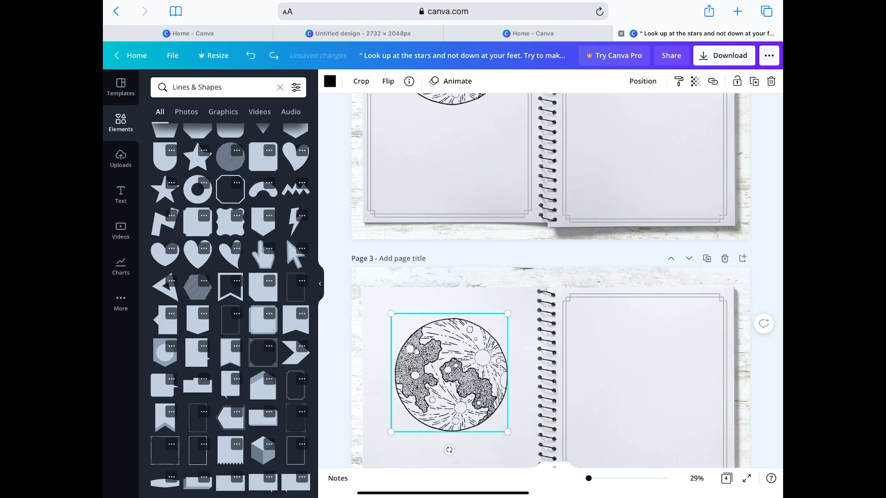
{"action": "key", "text": "Delete"}
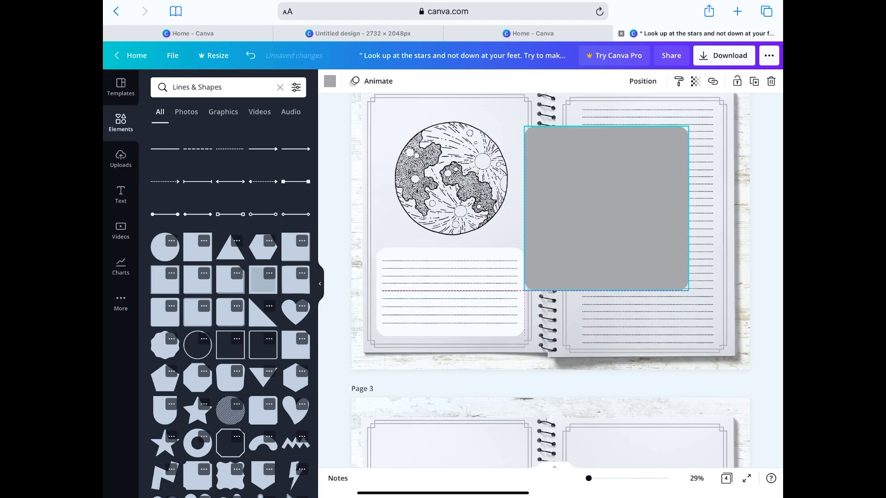
Step: Replace the grey square with a crosshair focus icon and start an '01 S' text box
{"action": "left_click", "coordinate": [643, 81]}
{"action": "type", "text": "Focus"}
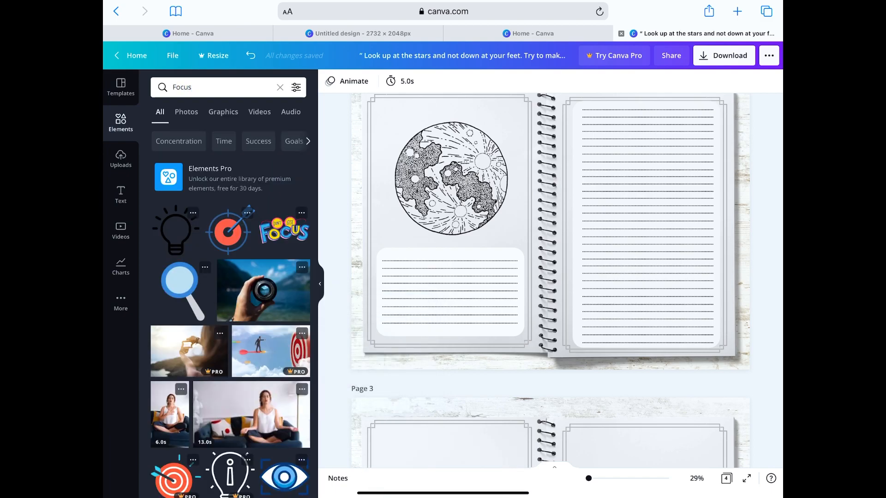
{"action": "left_click", "coordinate": [284, 263]}
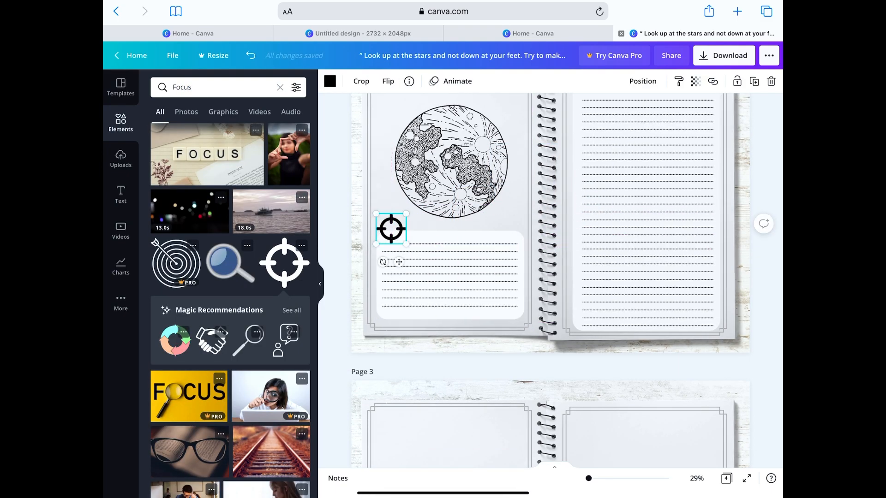
{"action": "left_click", "coordinate": [120, 195]}
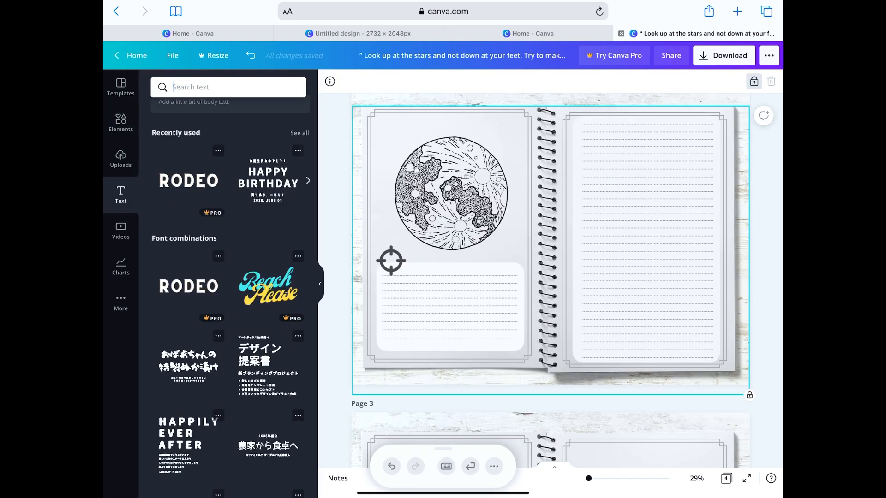
{"action": "type", "text": "01 S"}
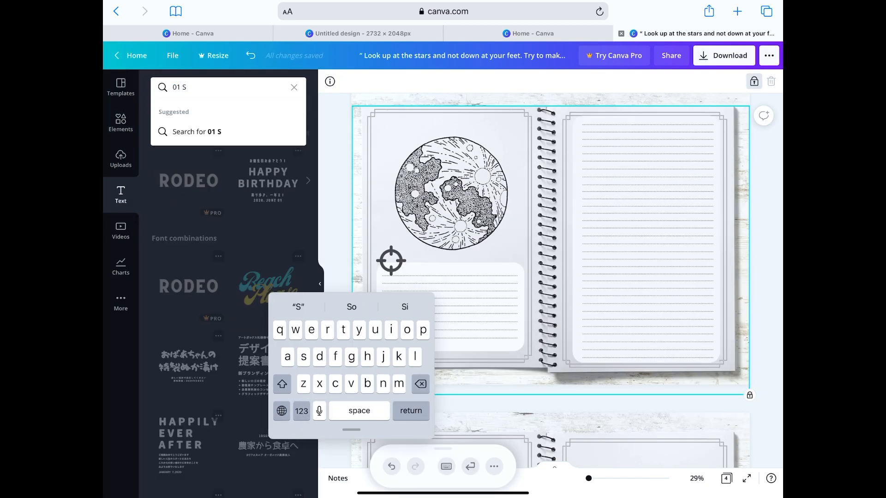
Step: Add the '01 S' label to the page and set it in Alice
{"action": "left_click", "coordinate": [294, 86]}
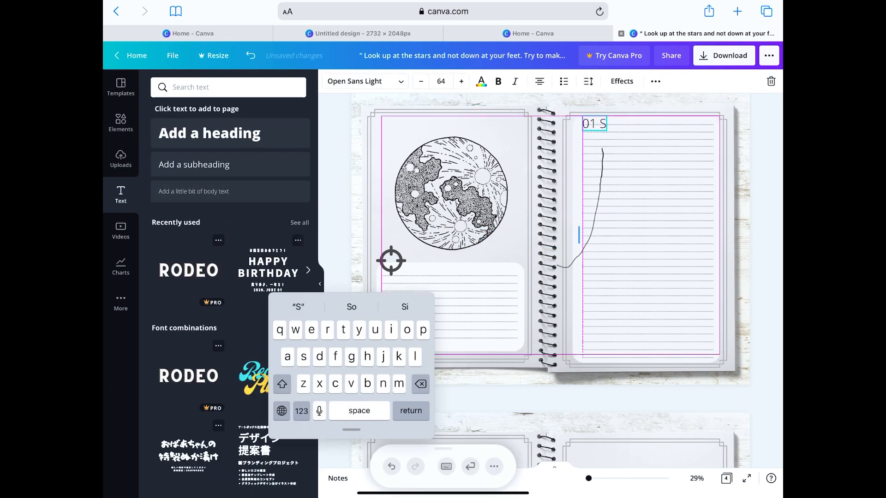
{"action": "left_click", "coordinate": [361, 81]}
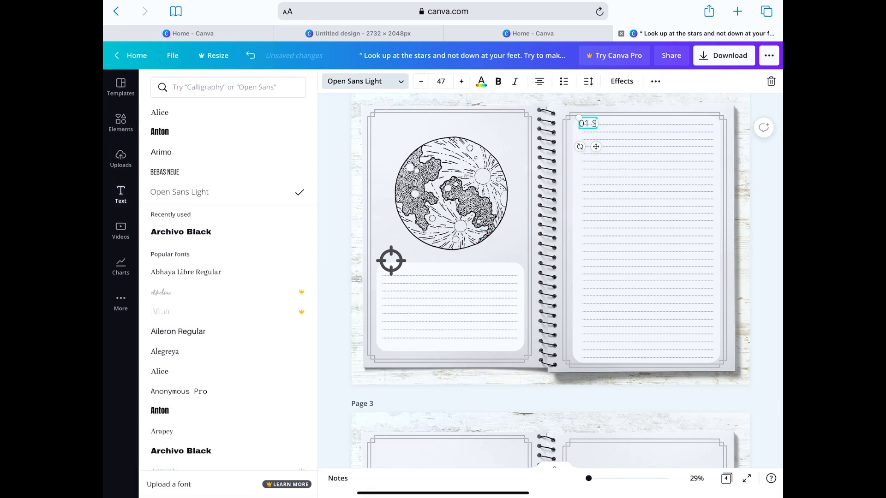
{"action": "left_click", "coordinate": [160, 372]}
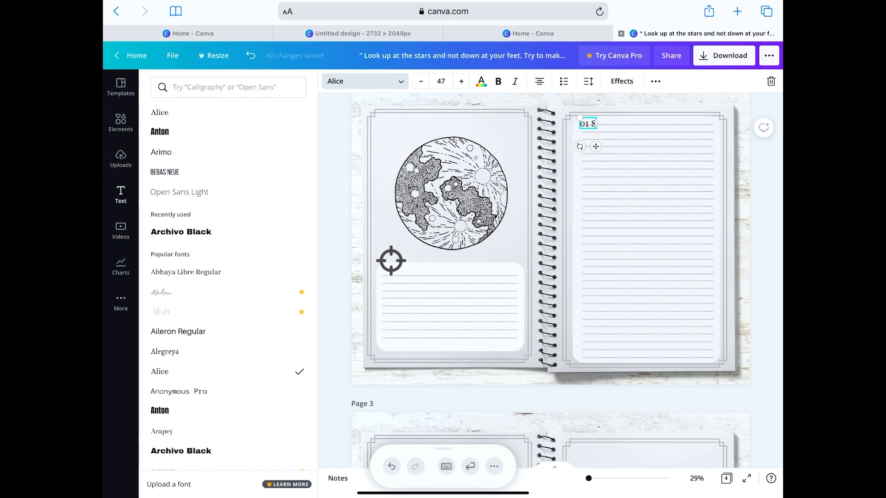
{"action": "left_click", "coordinate": [421, 82]}
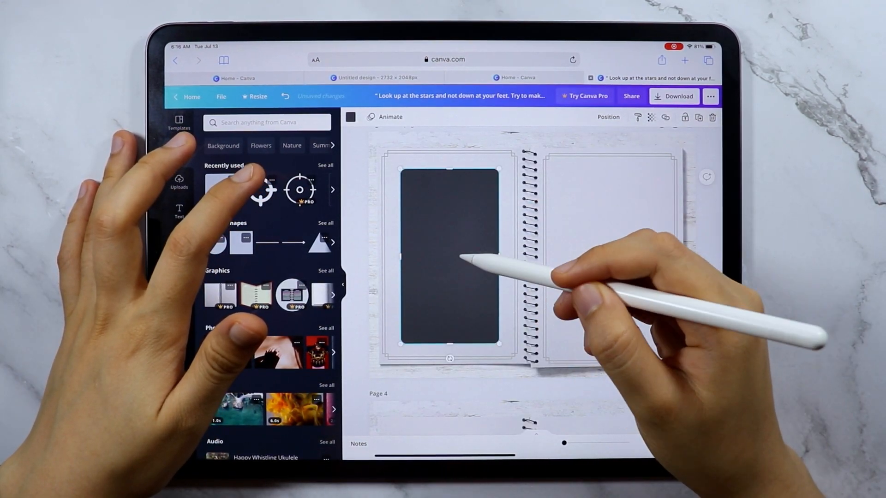
Step: Add a '1 AM Tracker' heading in Gagalin and a dark rounded panel on the left page
{"action": "left_click", "coordinate": [179, 212]}
{"action": "type", "text": "1 AM Tracker"}
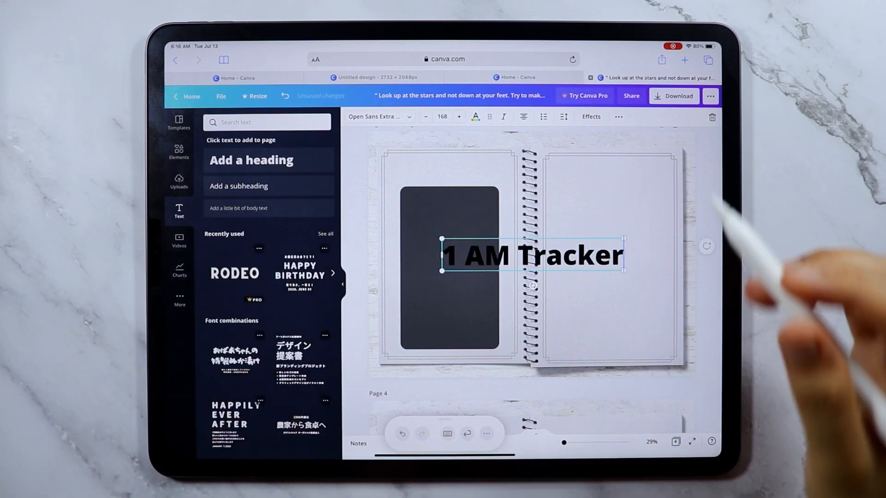
{"action": "left_click", "coordinate": [376, 117]}
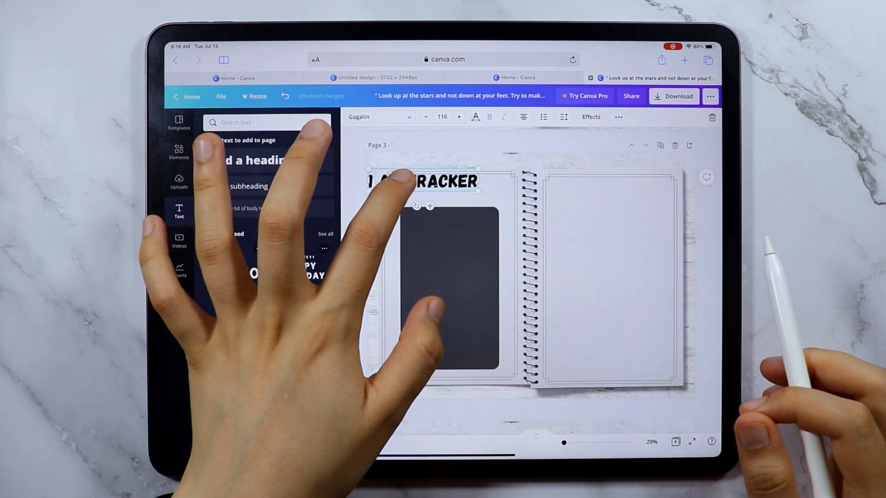
{"action": "left_click", "coordinate": [178, 151]}
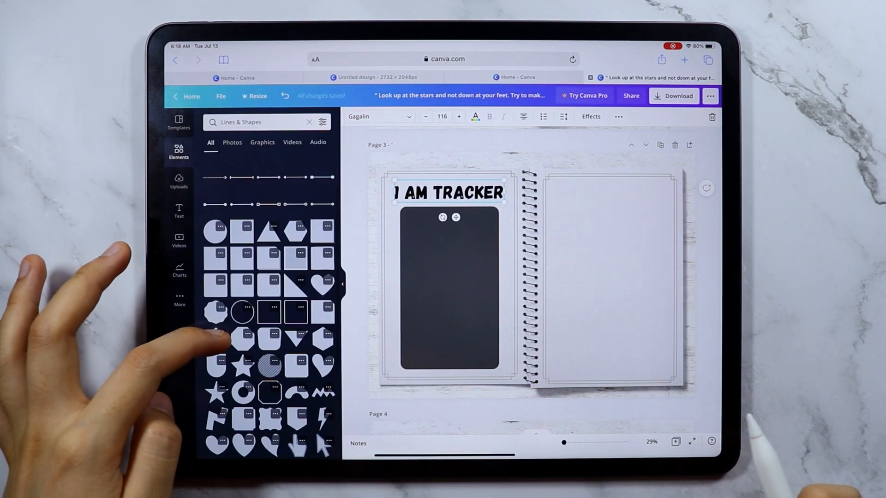
{"action": "left_click", "coordinate": [241, 312]}
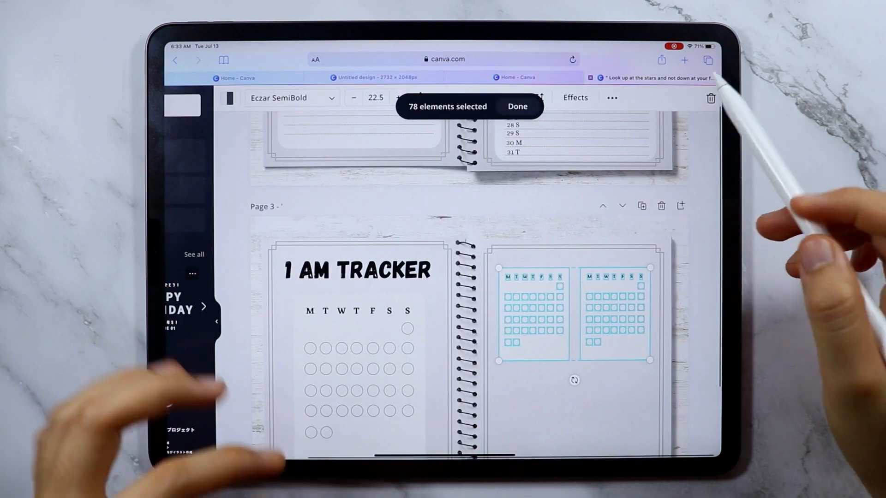
Step: Arrange the weekday checkbox grids on the right page and name page 4 'Financial Tracker'
{"action": "left_click", "coordinate": [516, 106]}
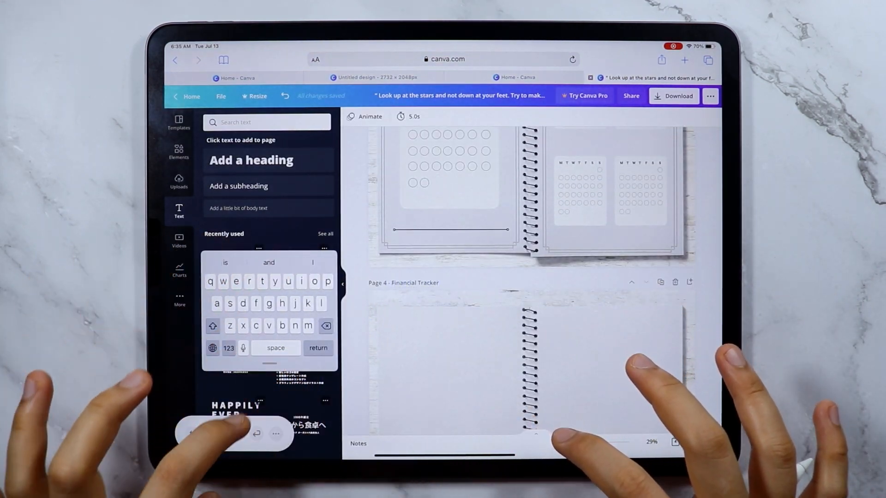
Step: Head page 4 FINANCIAL TRACKER and rule its left page with duplicated light grey lines
{"action": "left_click", "coordinate": [178, 151]}
{"action": "type", "text": "TRACKER"}
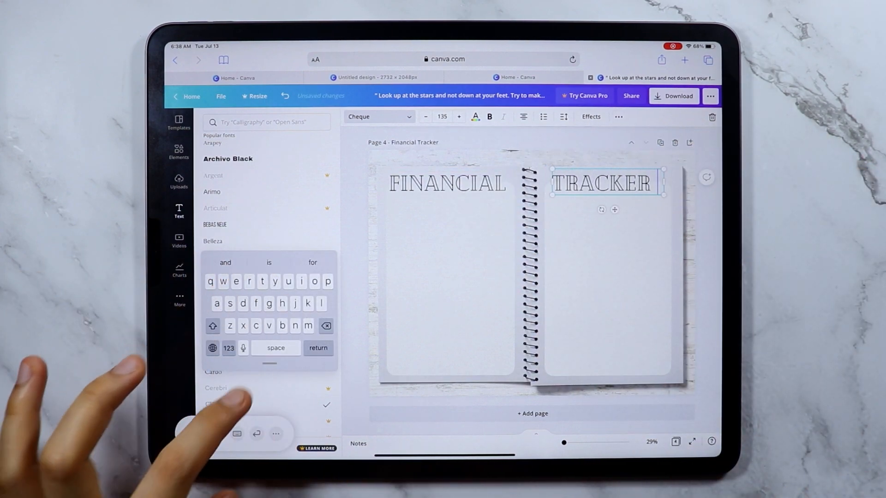
{"action": "left_click", "coordinate": [178, 152]}
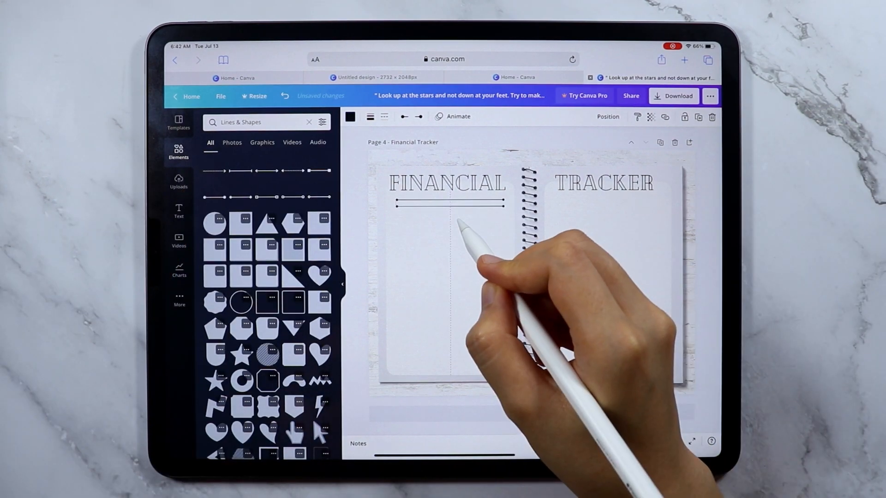
{"action": "left_click", "coordinate": [449, 205]}
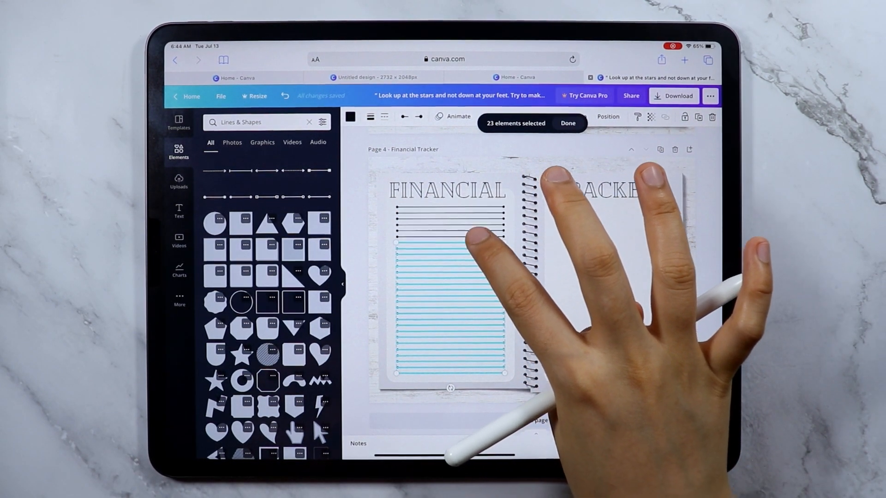
{"action": "left_click", "coordinate": [351, 116]}
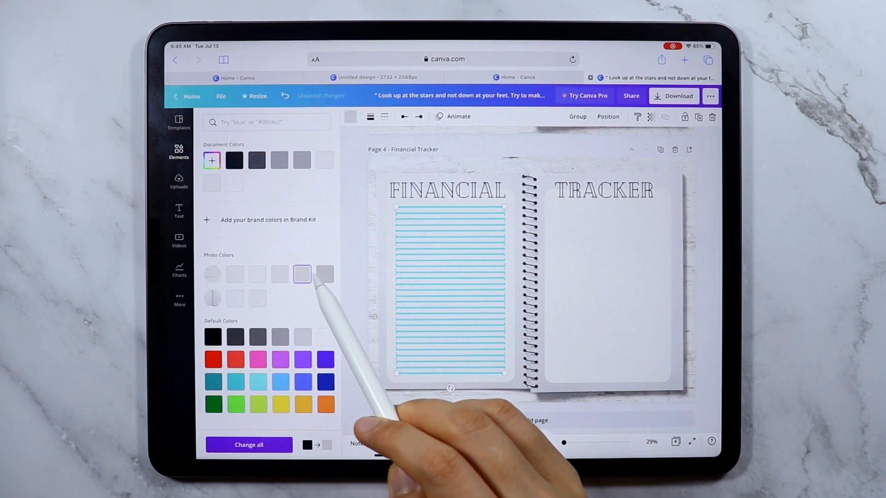
{"action": "left_click", "coordinate": [325, 274]}
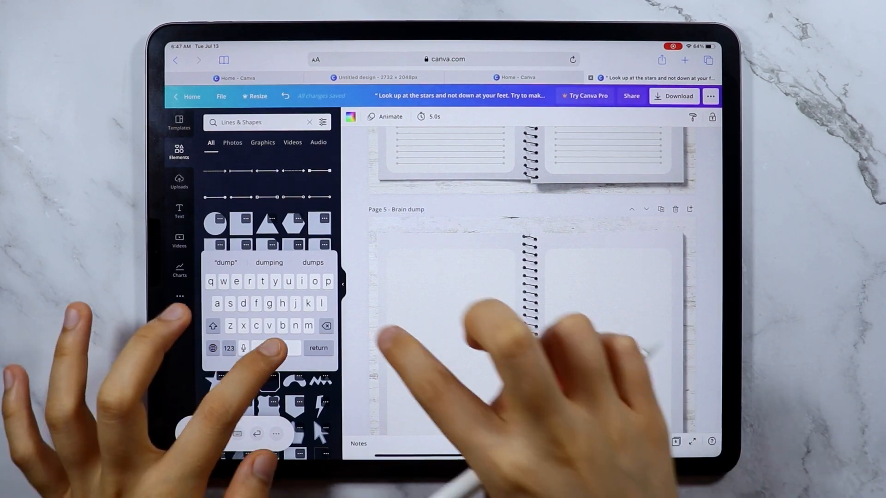
Step: Add the BRAIN heading and a copied DUMP heading on the right page
{"action": "left_click", "coordinate": [179, 211]}
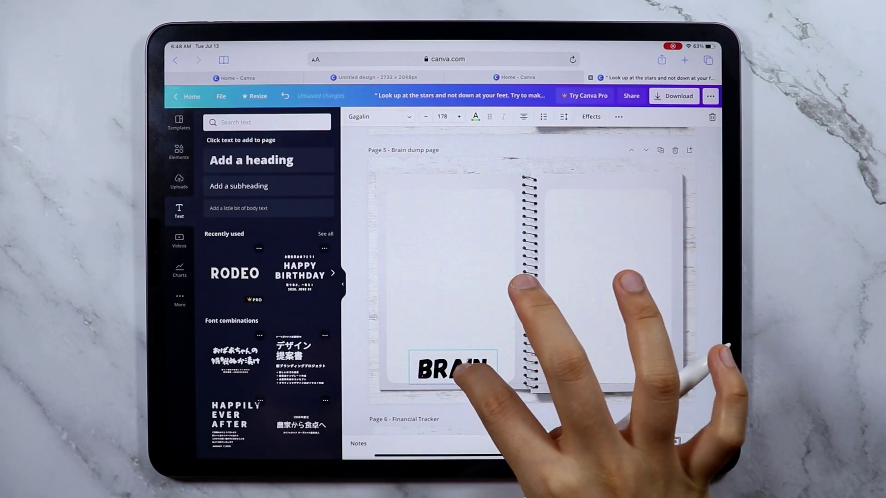
{"action": "left_click", "coordinate": [607, 283]}
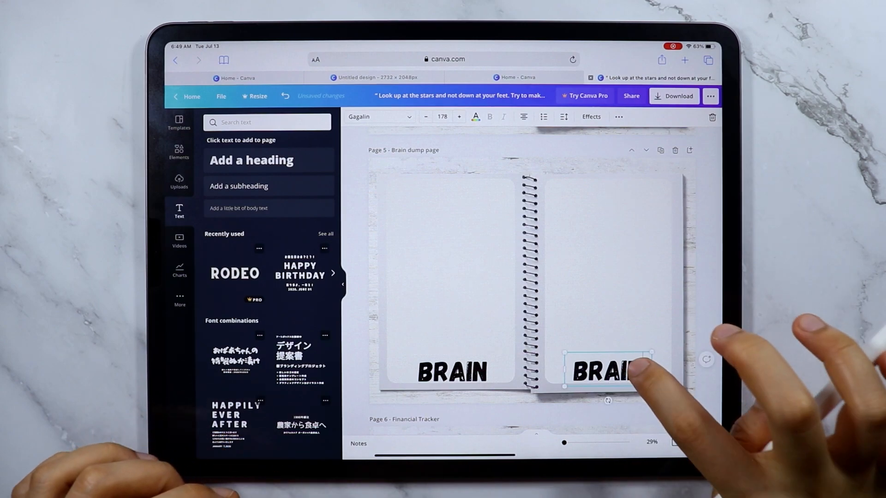
{"action": "left_click", "coordinate": [179, 152]}
{"action": "type", "text": "DUMP"}
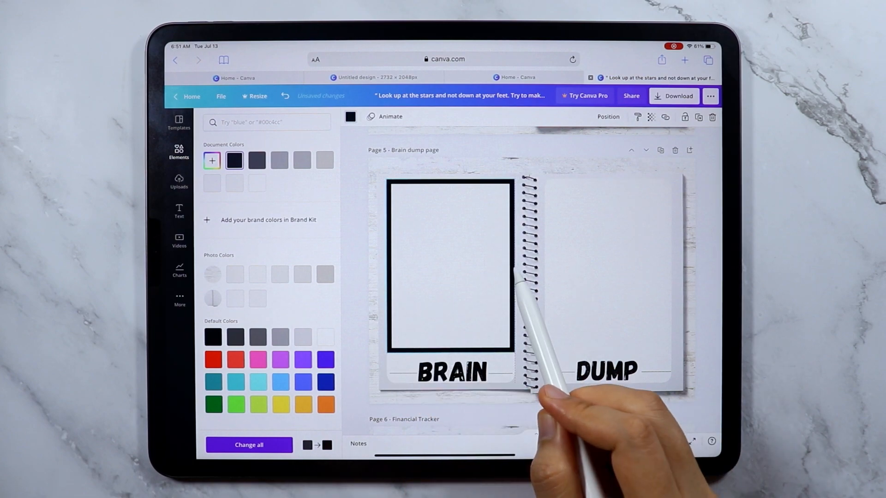
Step: Frame both Brain dump pages with grey rectangular outlines
{"action": "left_click", "coordinate": [280, 337]}
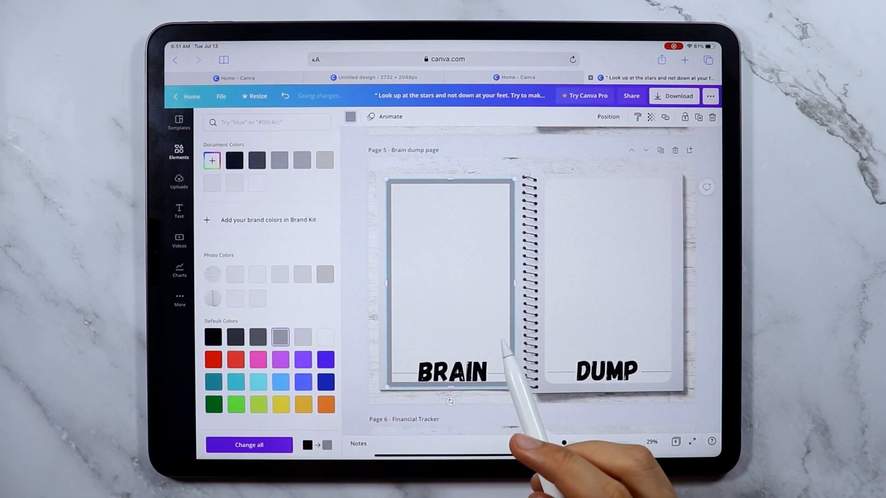
{"action": "left_click", "coordinate": [605, 277]}
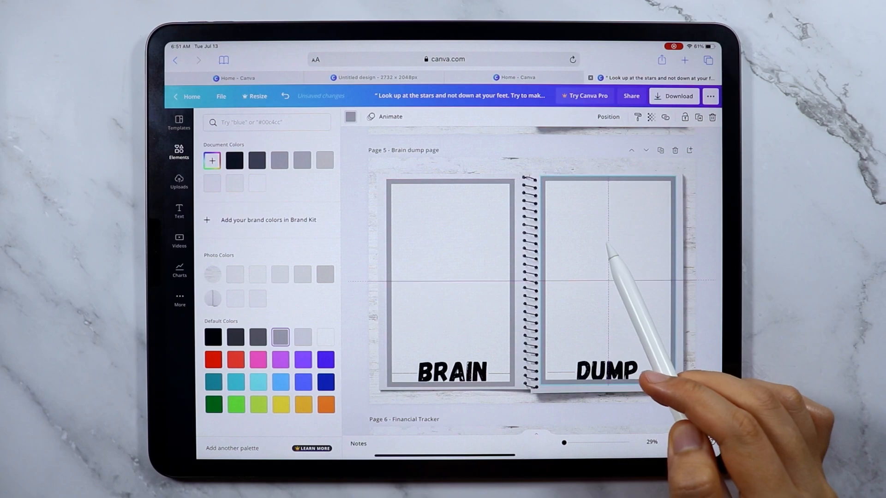
{"action": "left_click", "coordinate": [178, 151]}
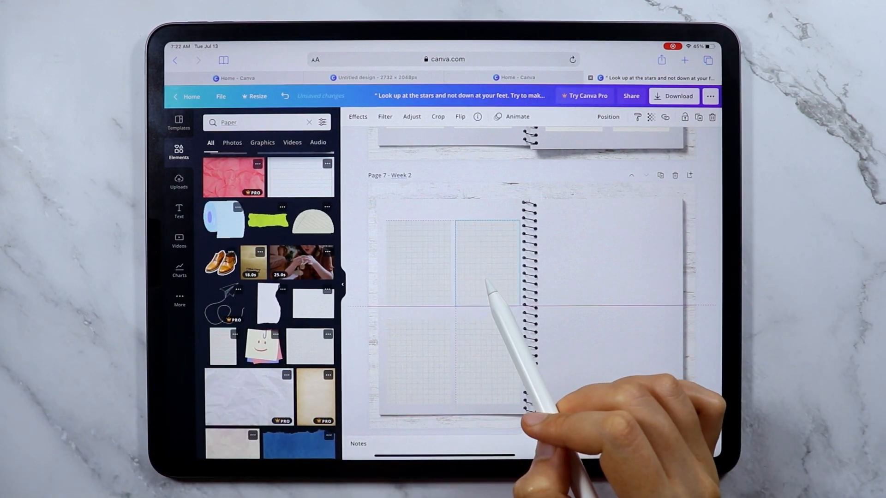
Step: Filter the 'ink drawing' element search to graphics only, then clear it for a new search
{"action": "left_click", "coordinate": [415, 263]}
{"action": "type", "text": "Ink drawing"}
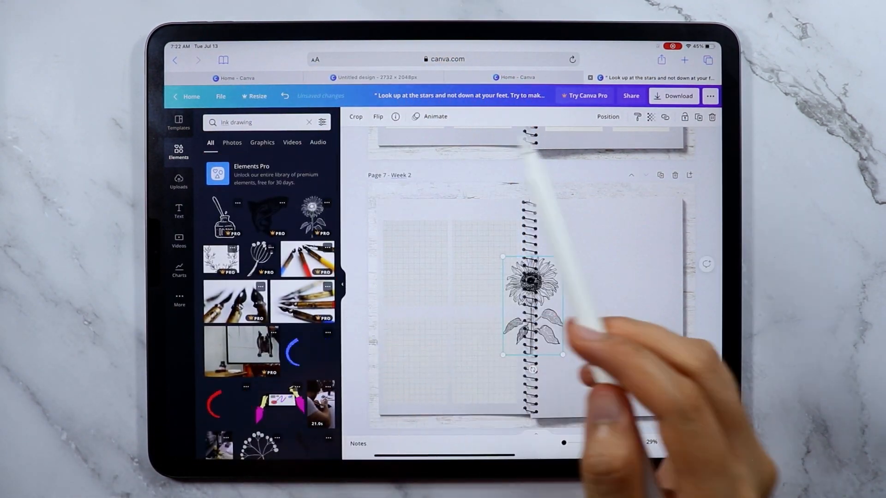
{"action": "left_click", "coordinate": [261, 142]}
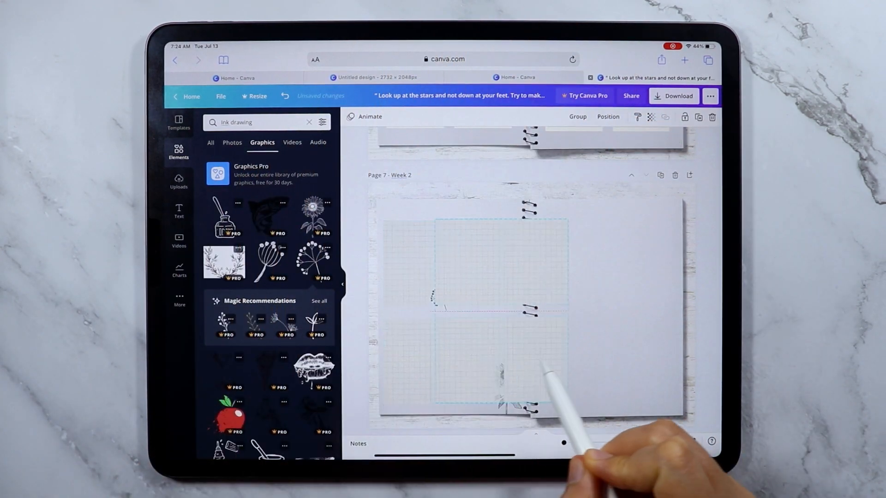
{"action": "left_click", "coordinate": [309, 122]}
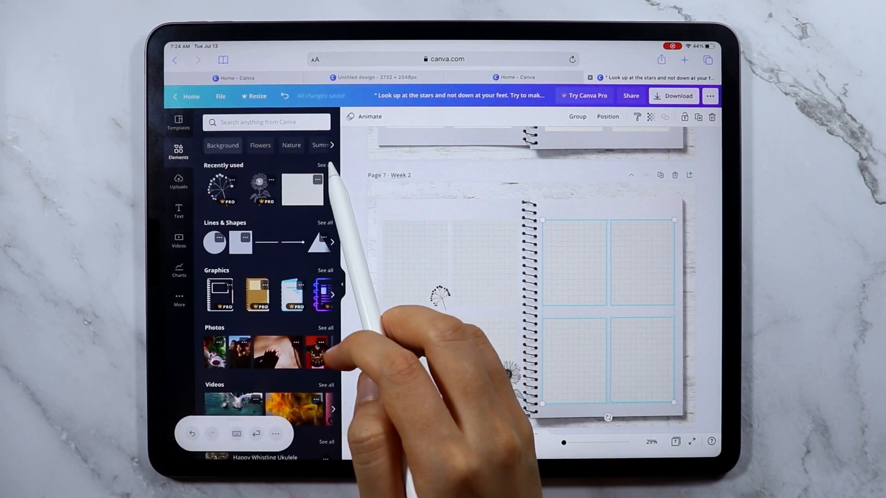
{"action": "left_click", "coordinate": [266, 121]}
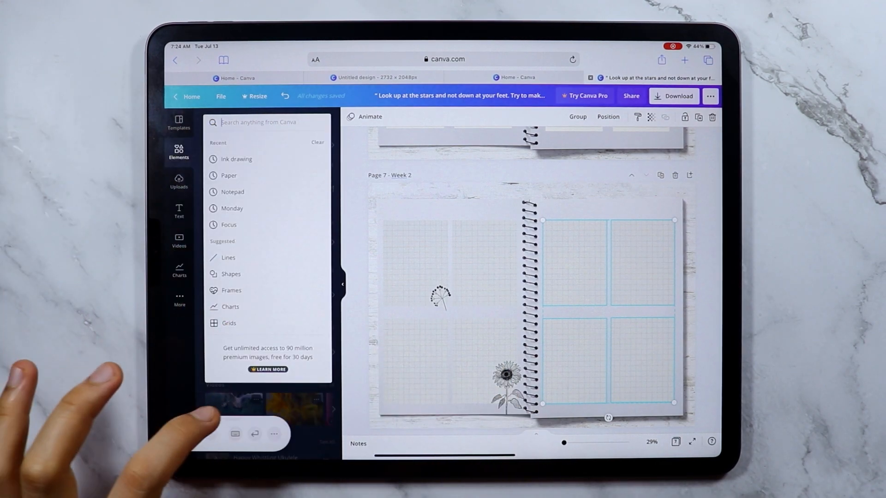
Step: Search Elements for 'Flowers' and add flower illustrations to the Week 2 pages, including page 10
{"action": "type", "text": "Flowers"}
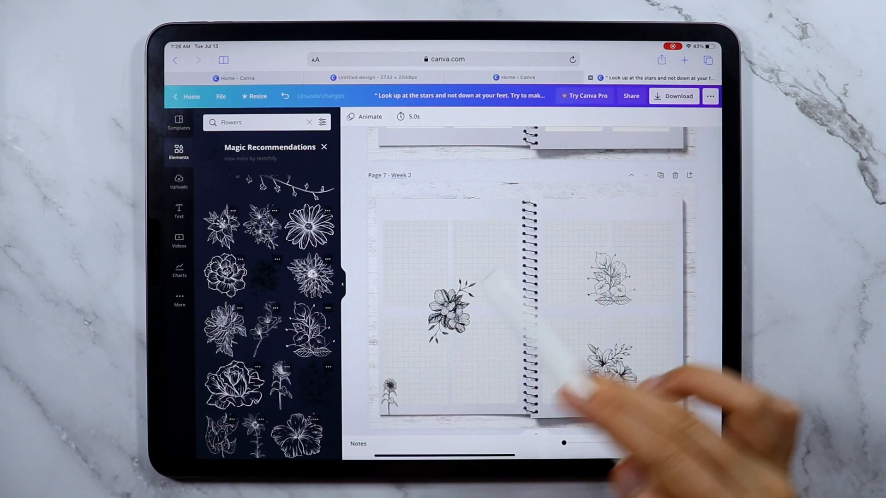
{"action": "left_click", "coordinate": [608, 378]}
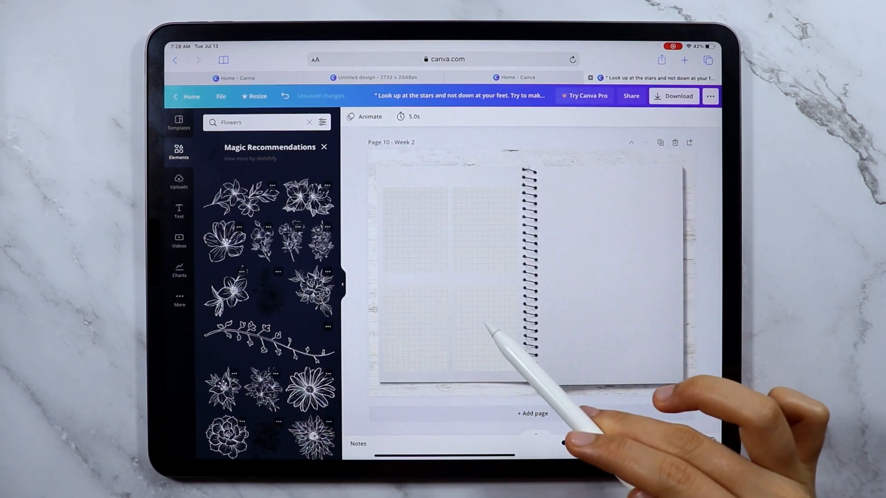
{"action": "left_click", "coordinate": [609, 232]}
{"action": "type", "text": "Mountain"}
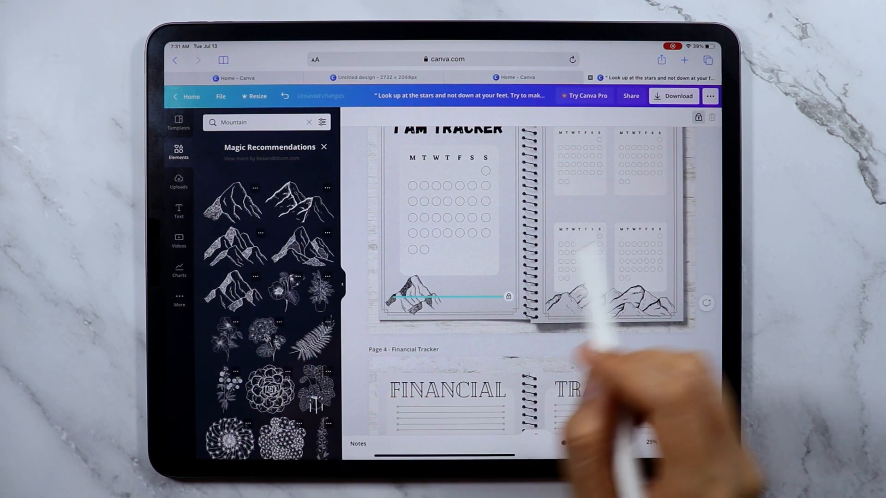
Step: Select the mountain drawing on the tracker page and move on through page 10's Week 2 pages
{"action": "left_click", "coordinate": [421, 296]}
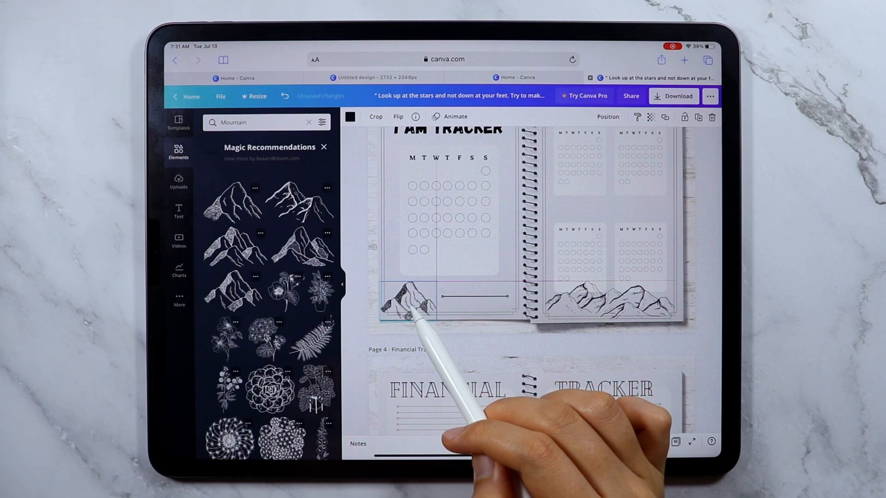
{"action": "scroll", "scroll_direction": "down", "scroll_amount": 3}
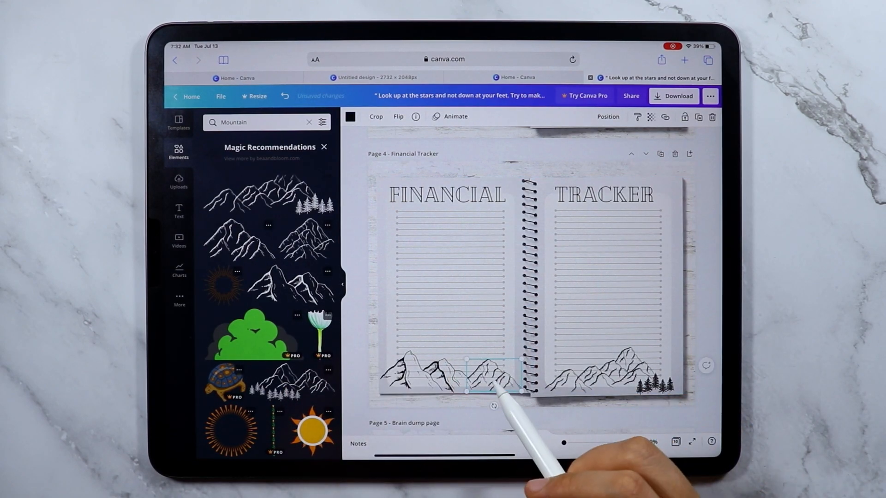
{"action": "scroll", "scroll_direction": "down", "scroll_amount": 3}
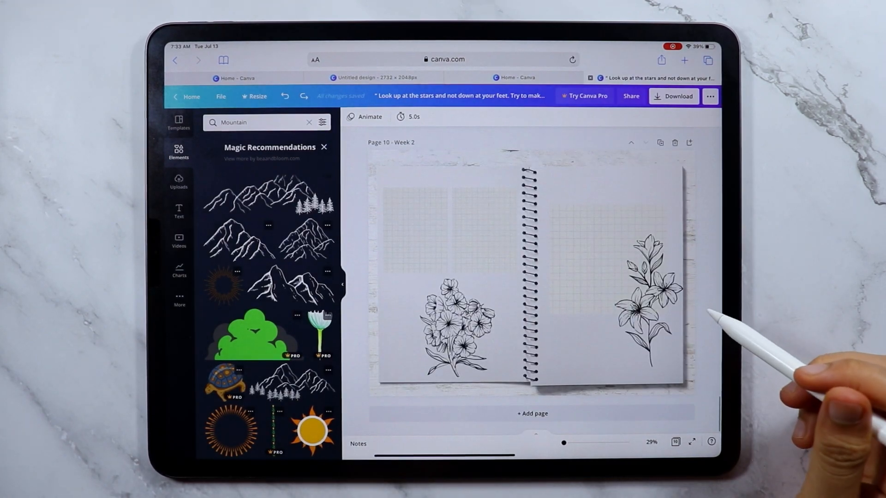
{"action": "left_click", "coordinate": [650, 306]}
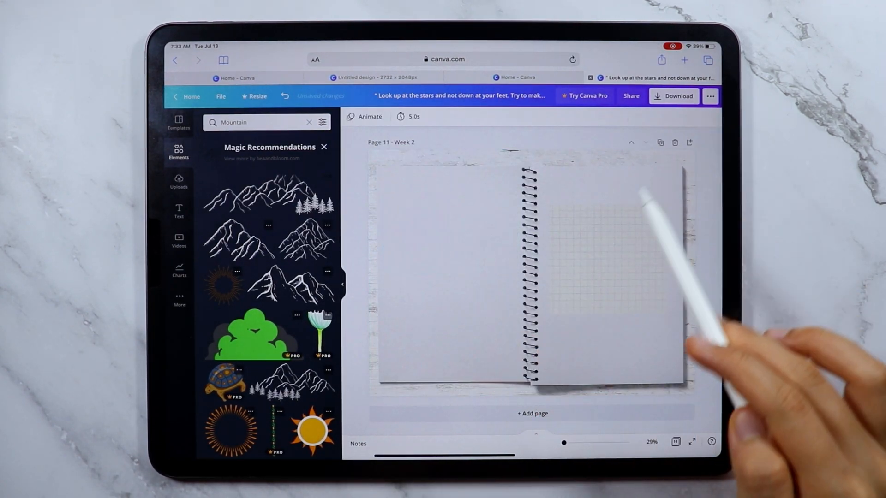
Step: Add a patterned tile to page 11 and recolour it, then recolour the floral pattern on page 12 blue
{"action": "left_click", "coordinate": [309, 121]}
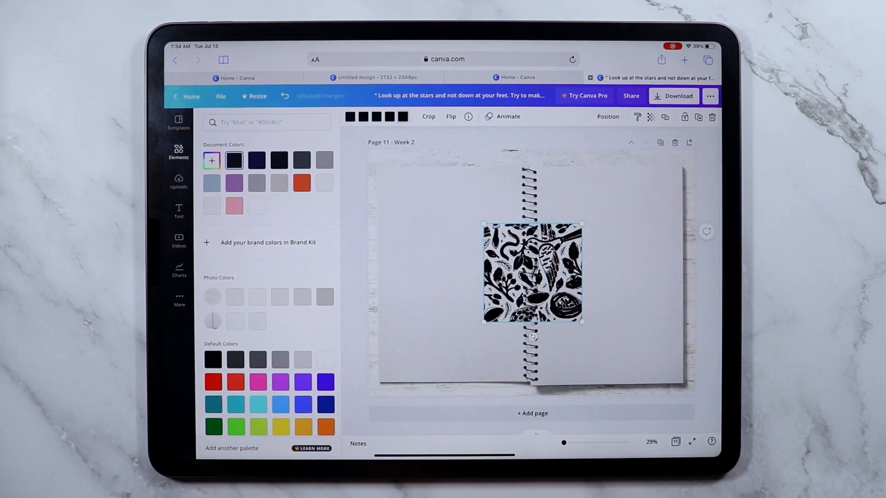
{"action": "left_click", "coordinate": [257, 182]}
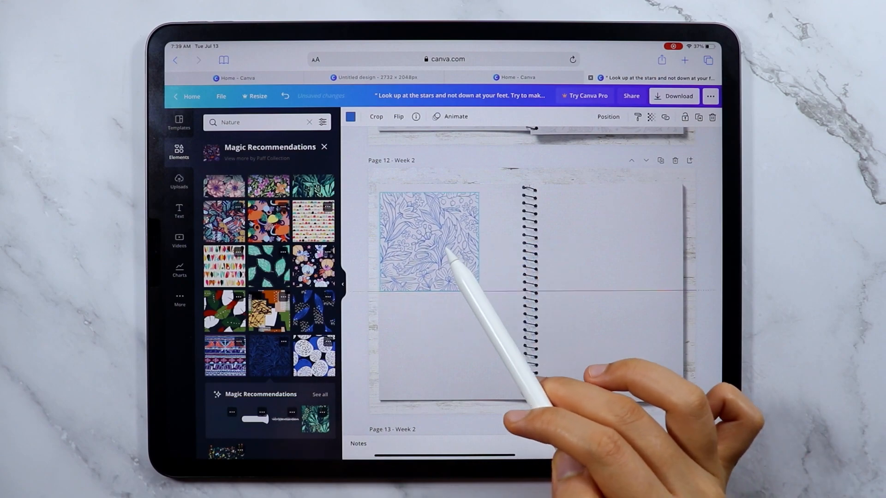
{"action": "left_click", "coordinate": [351, 117]}
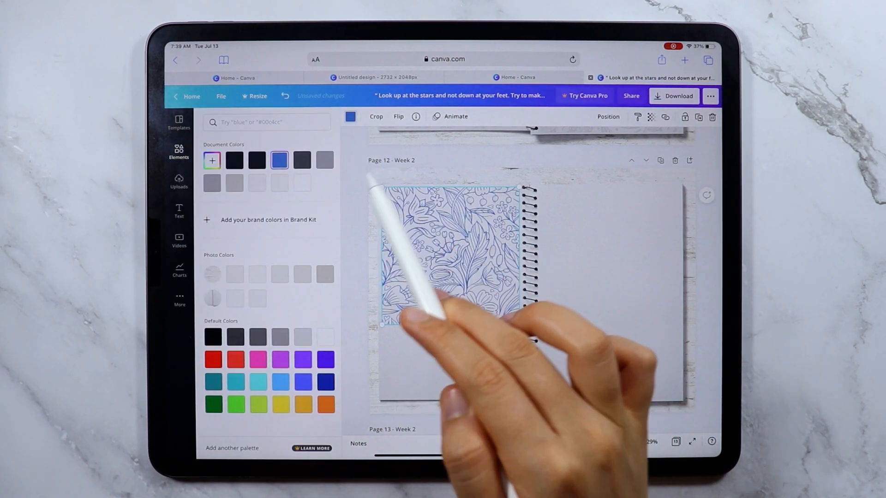
{"action": "left_click", "coordinate": [376, 116]}
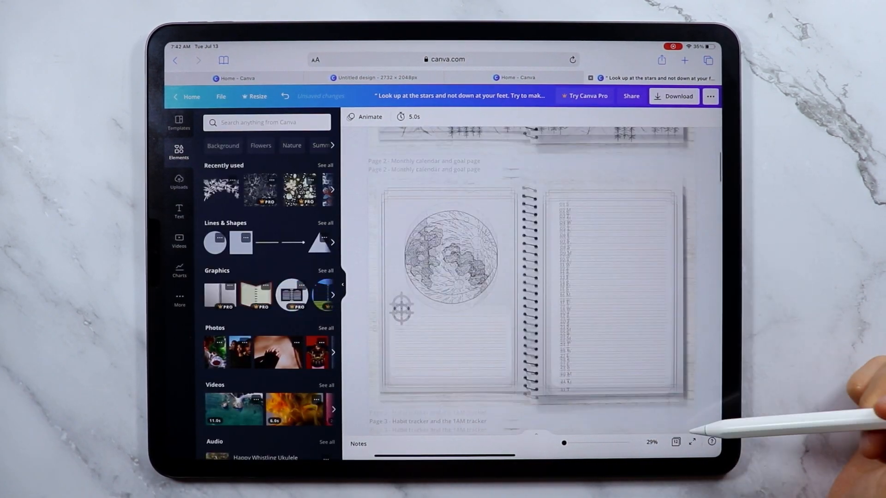
Step: Open Canva's Download panel and choose the image file type for the planner pages
{"action": "left_click", "coordinate": [674, 96]}
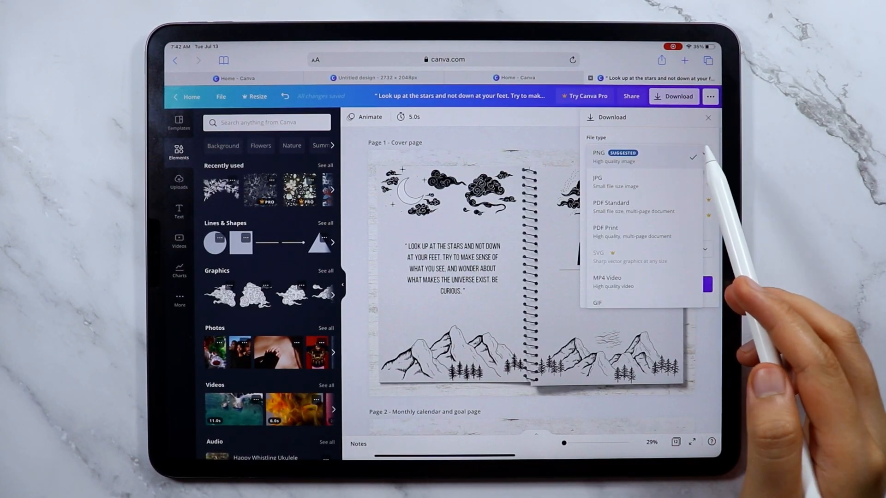
{"action": "left_click", "coordinate": [673, 96]}
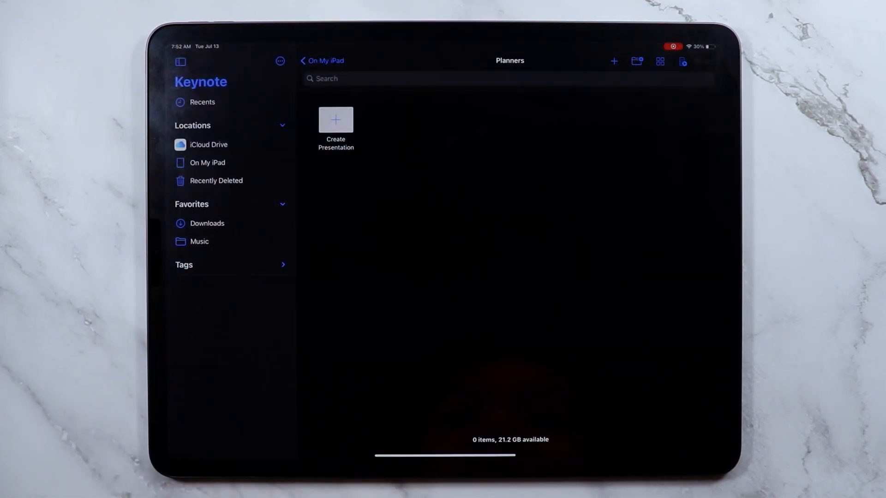
Step: Create a new presentation in the Planners folder and set its slide size to 4:3 in Document Setup
{"action": "left_click", "coordinate": [336, 120]}
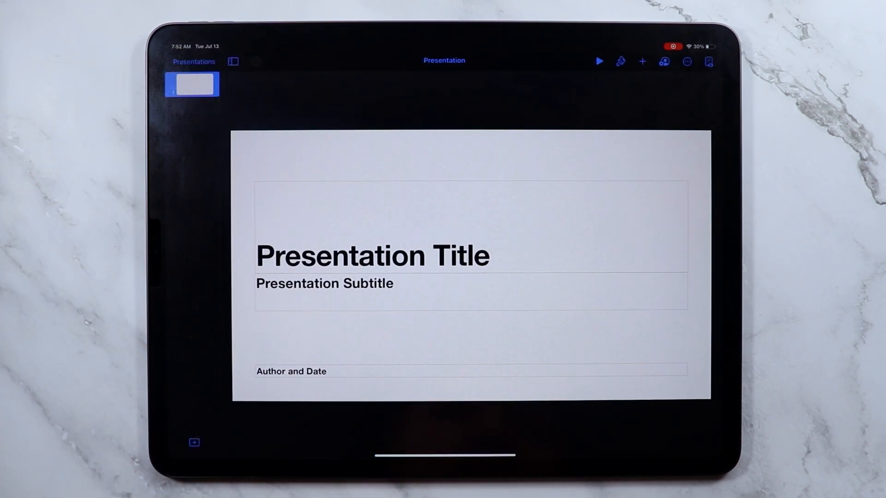
{"action": "left_click", "coordinate": [687, 62]}
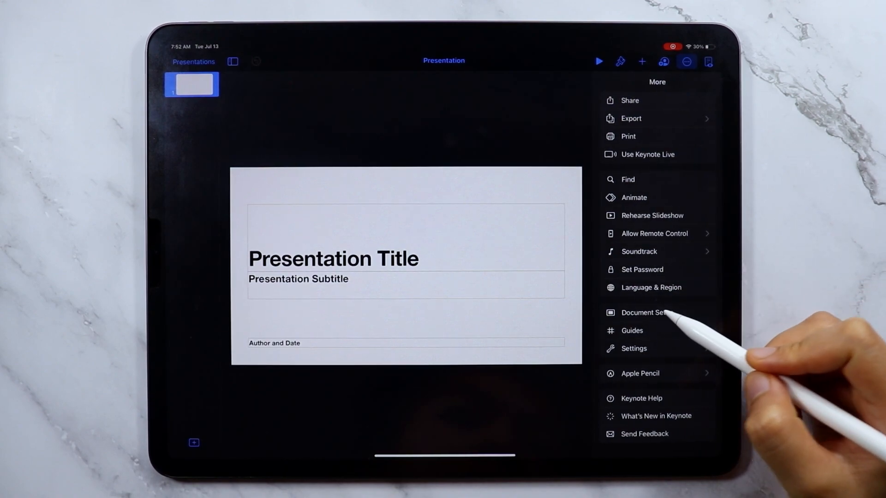
{"action": "left_click", "coordinate": [644, 313]}
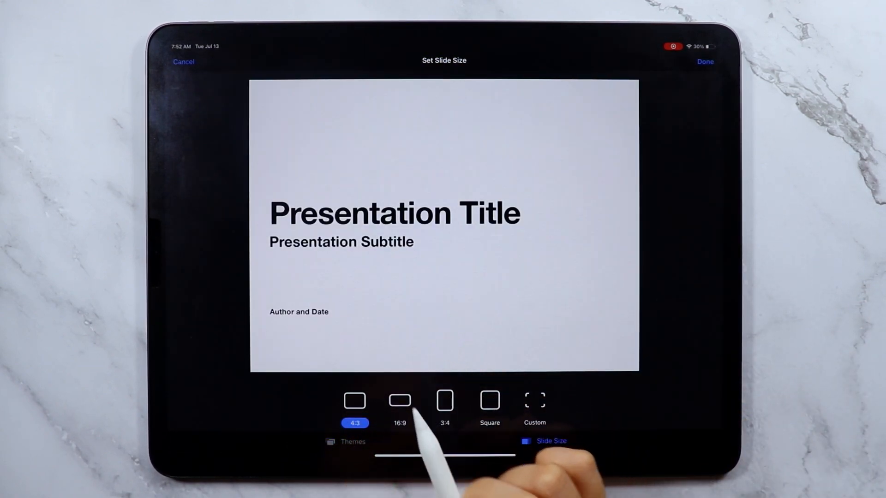
{"action": "left_click", "coordinate": [400, 400]}
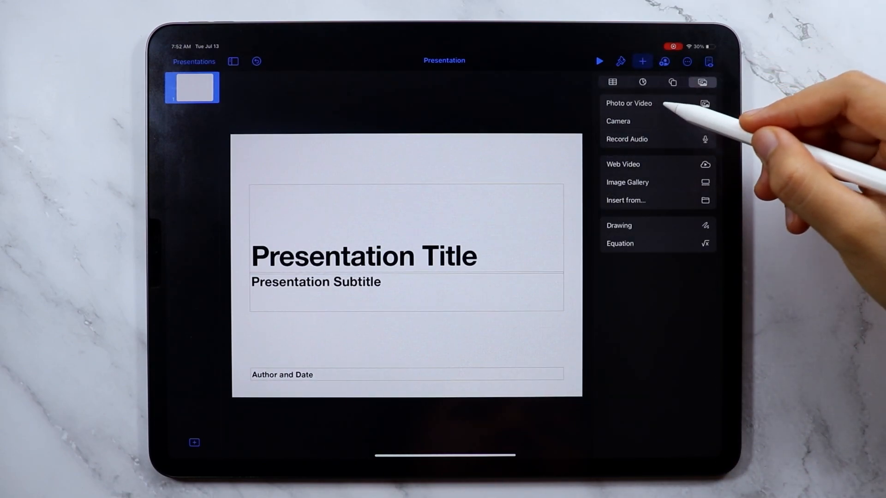
Step: Insert the exported page images from Photos onto successive slides, finishing with the floral spread on slide 15
{"action": "left_click", "coordinate": [628, 102]}
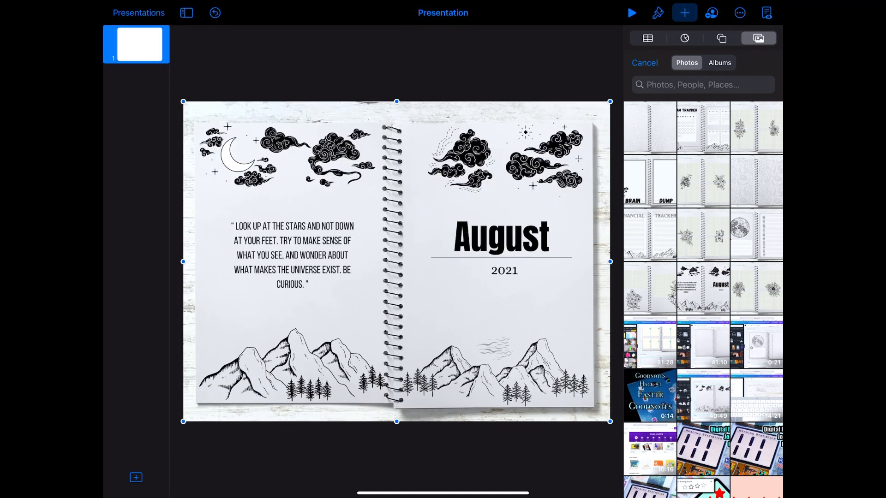
{"action": "left_click", "coordinate": [135, 477]}
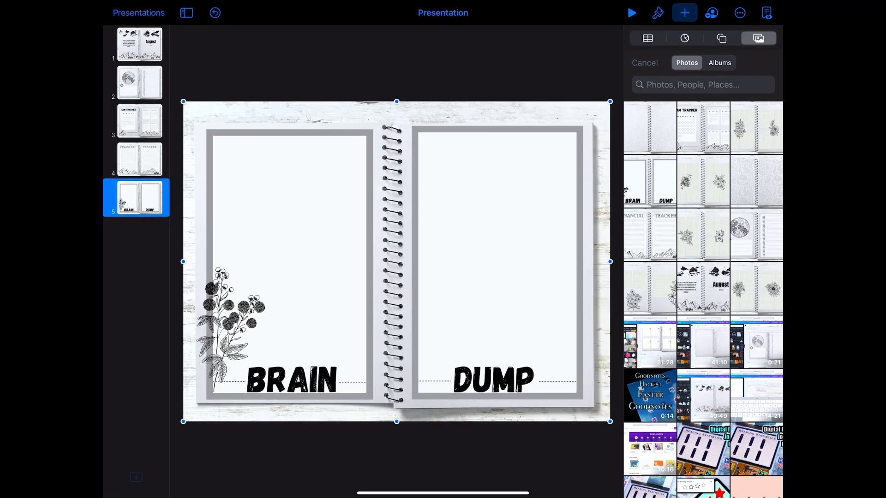
{"action": "left_click", "coordinate": [135, 477]}
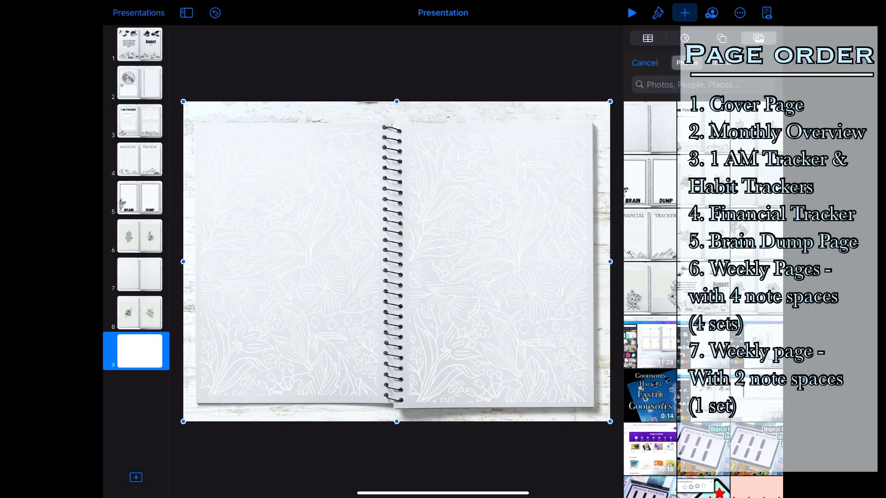
{"action": "left_click", "coordinate": [136, 477]}
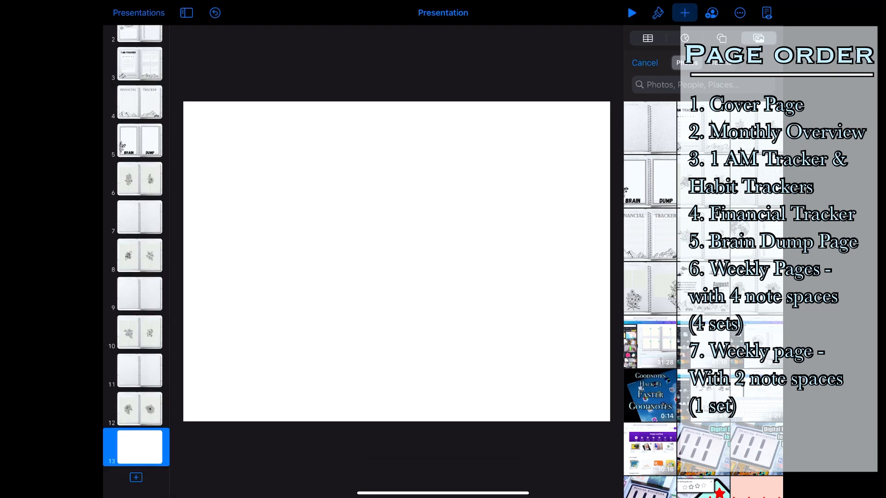
{"action": "scroll", "scroll_direction": "down", "scroll_amount": 3}
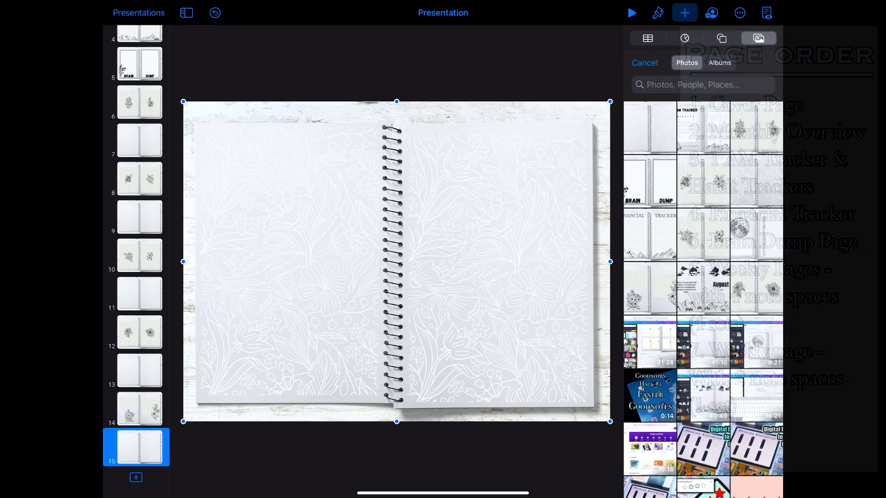
{"action": "left_click", "coordinate": [722, 38]}
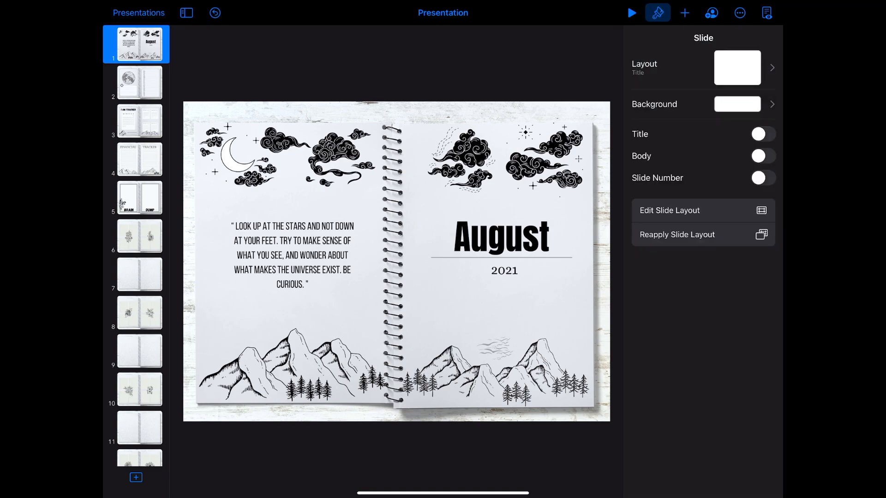
Step: Paste the link shapes into the Title slide layout, then check them on the cover and first weekly spread
{"action": "left_click", "coordinate": [670, 211]}
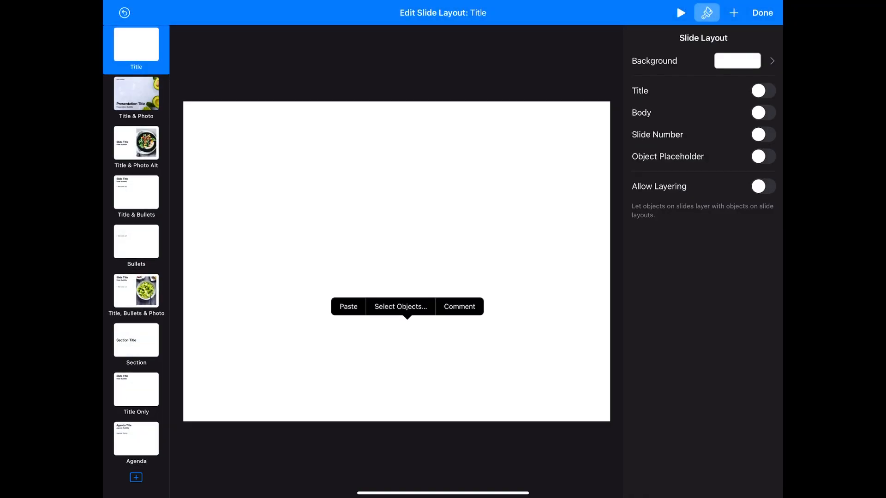
{"action": "left_click", "coordinate": [762, 12]}
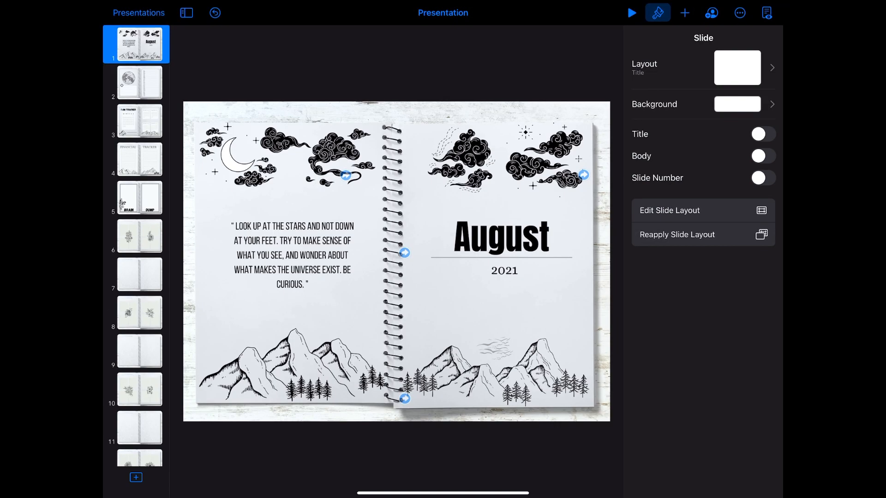
{"action": "left_click", "coordinate": [139, 236]}
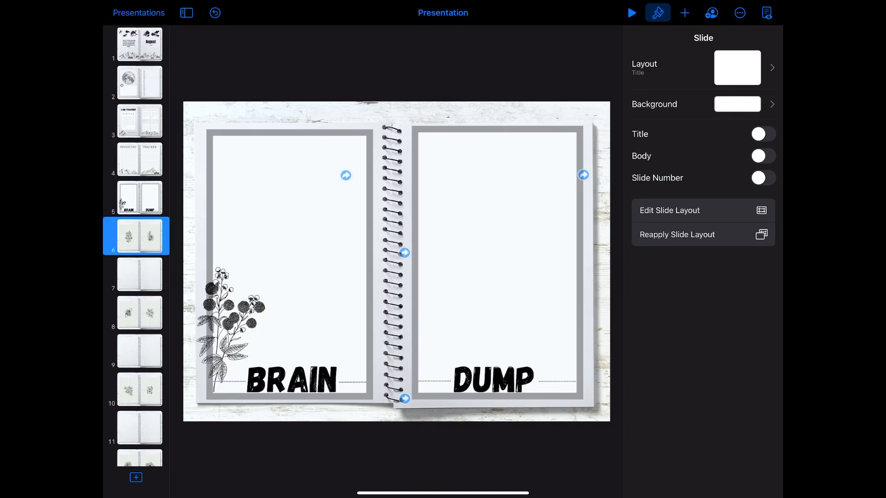
{"action": "left_click", "coordinate": [138, 44]}
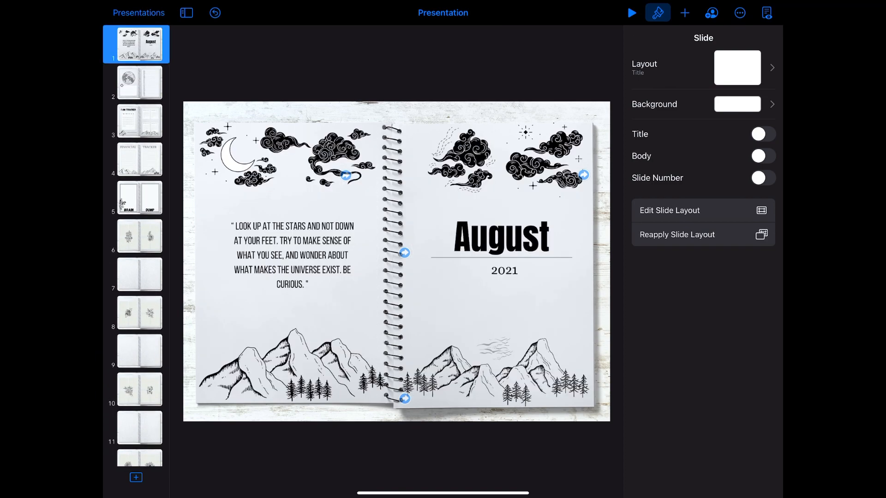
{"action": "left_click", "coordinate": [138, 236]}
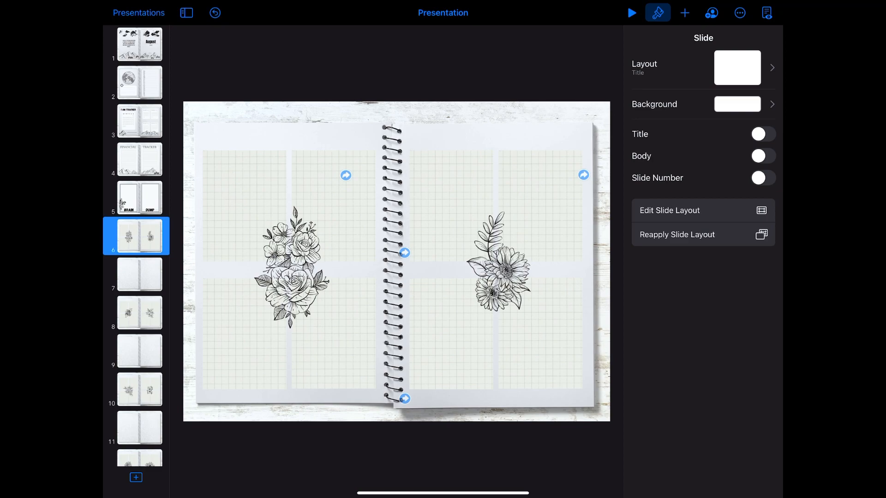
Step: Add a rectangle to the weekly spread at 0% opacity and move through the later weekly spreads
{"action": "left_click", "coordinate": [684, 12]}
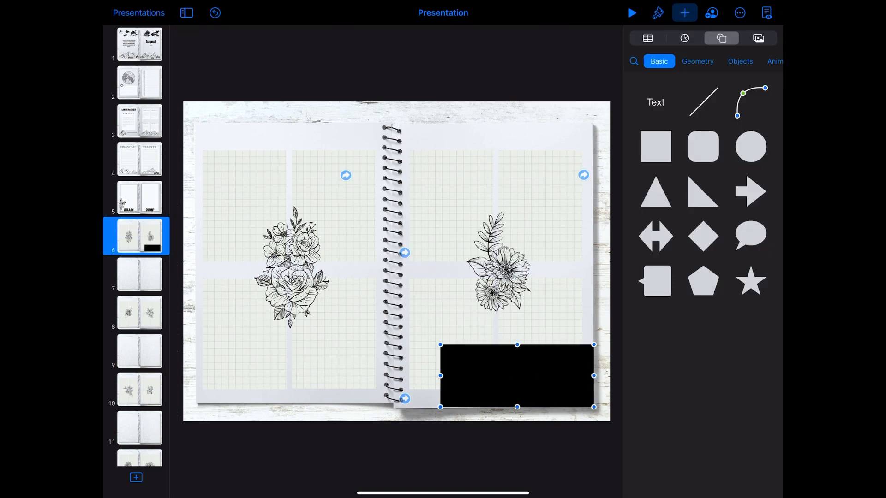
{"action": "left_click", "coordinate": [658, 12]}
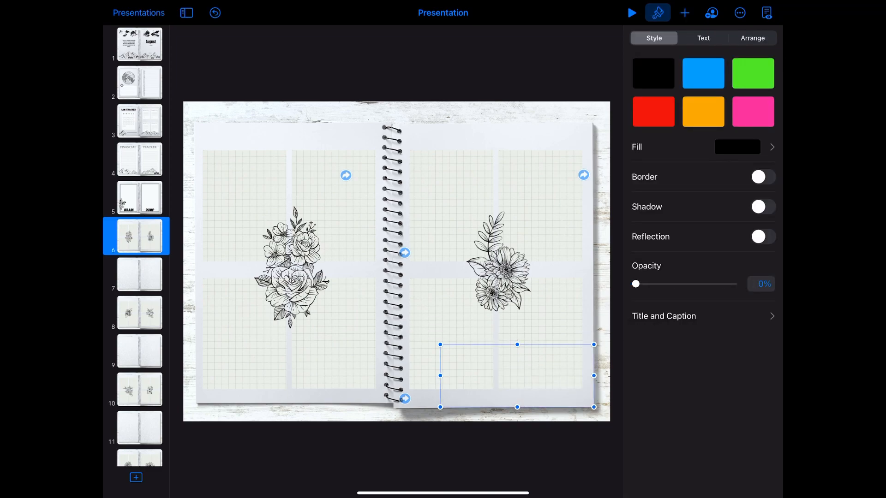
{"action": "left_click", "coordinate": [139, 389]}
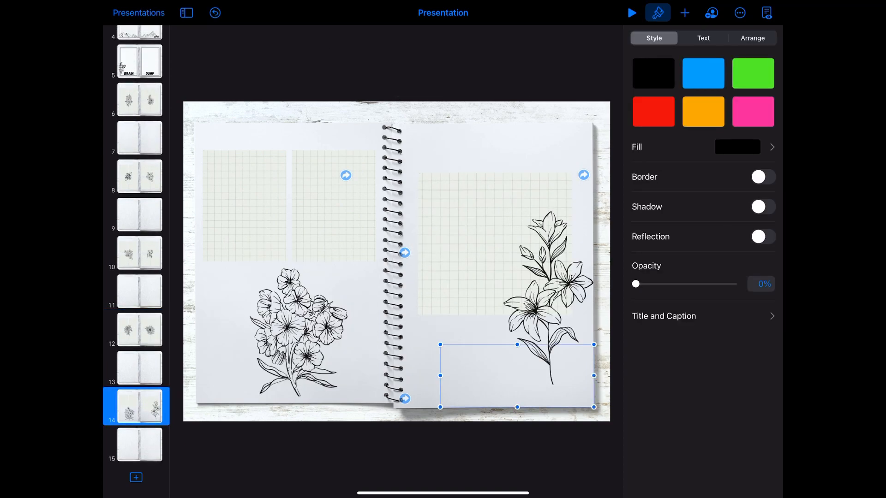
{"action": "left_click", "coordinate": [139, 330]}
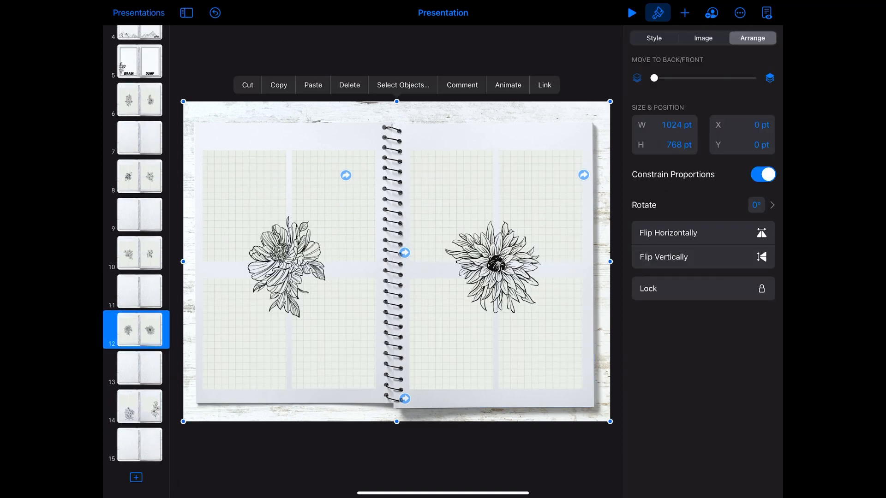
Step: Add a matching invisible box on the left page and link it to the previous week's spread
{"action": "left_click", "coordinate": [140, 177]}
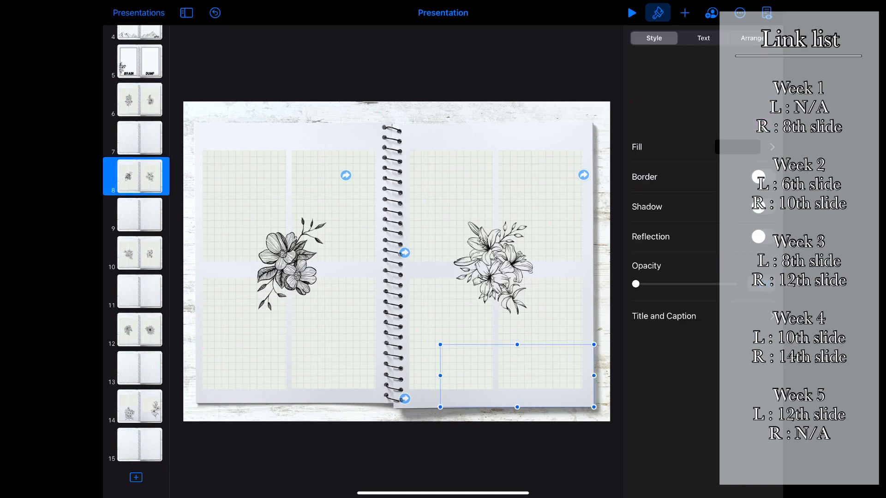
{"action": "left_click", "coordinate": [738, 147]}
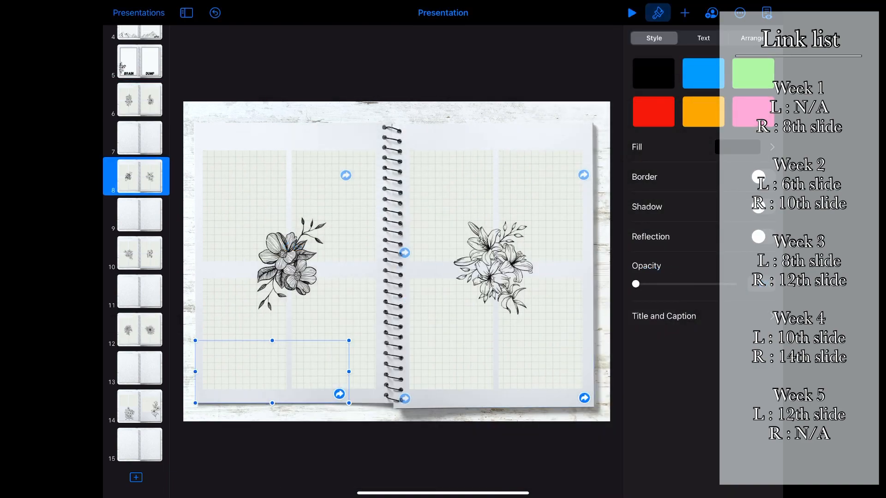
{"action": "left_click", "coordinate": [684, 12]}
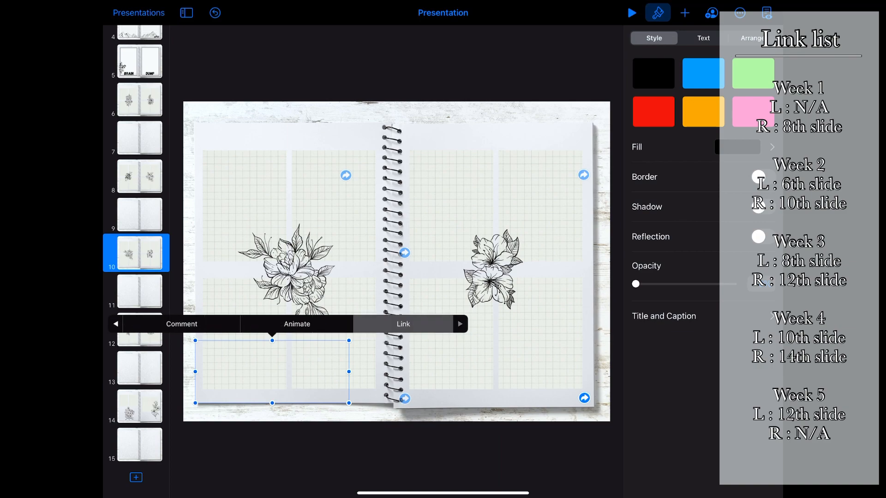
{"action": "left_click", "coordinate": [138, 329]}
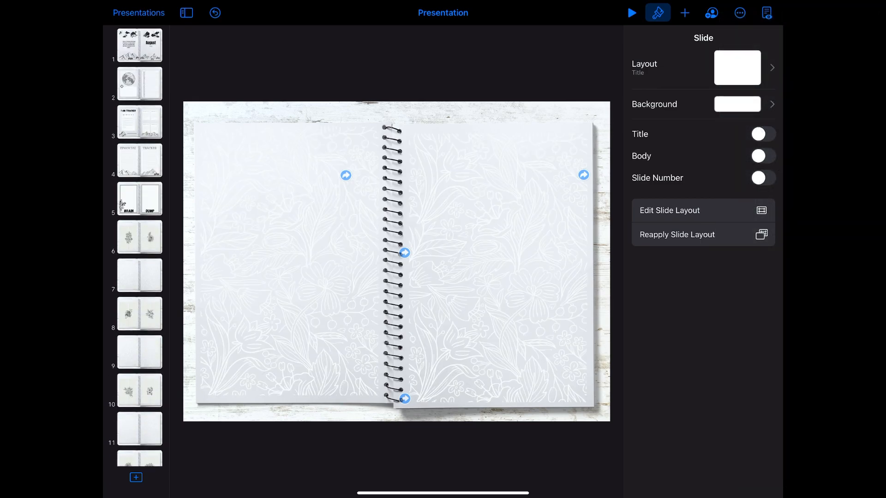
Step: On the monthly overview, link each week's box to its weekly slide and set the boxes to 0% opacity
{"action": "left_click", "coordinate": [684, 12]}
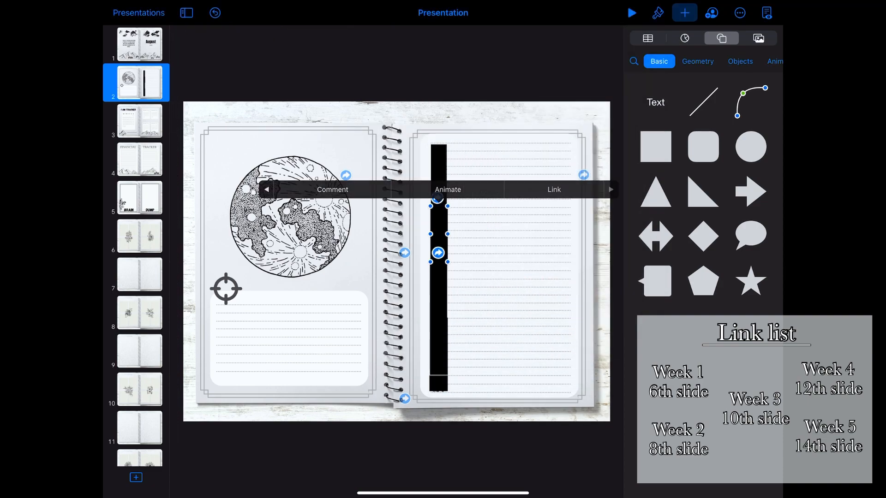
{"action": "left_click", "coordinate": [553, 190]}
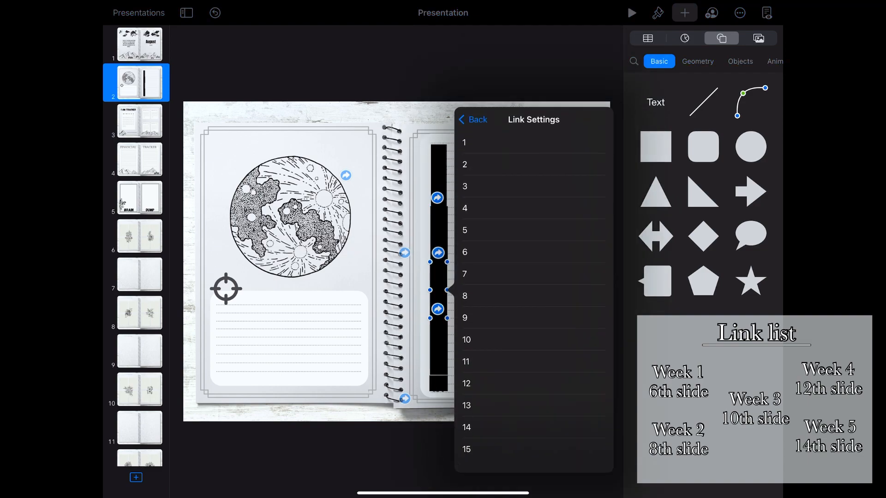
{"action": "left_click", "coordinate": [472, 120]}
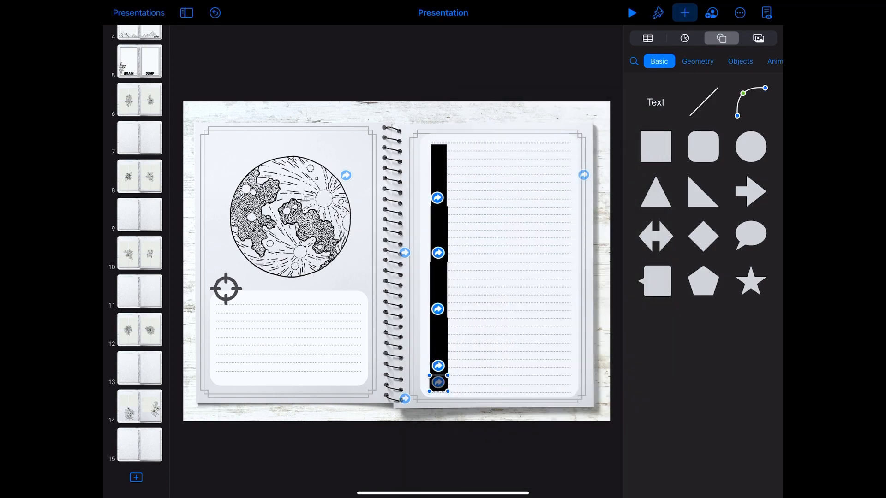
{"action": "left_click", "coordinate": [657, 12]}
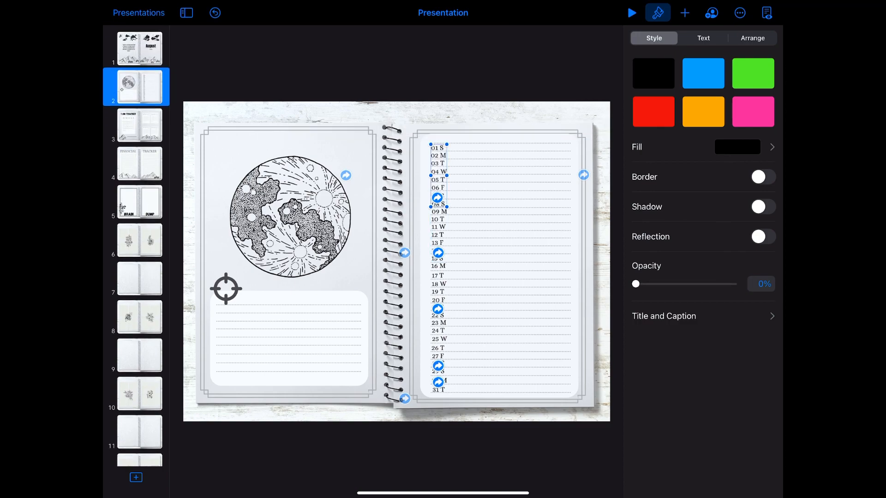
{"action": "left_click", "coordinate": [140, 44]}
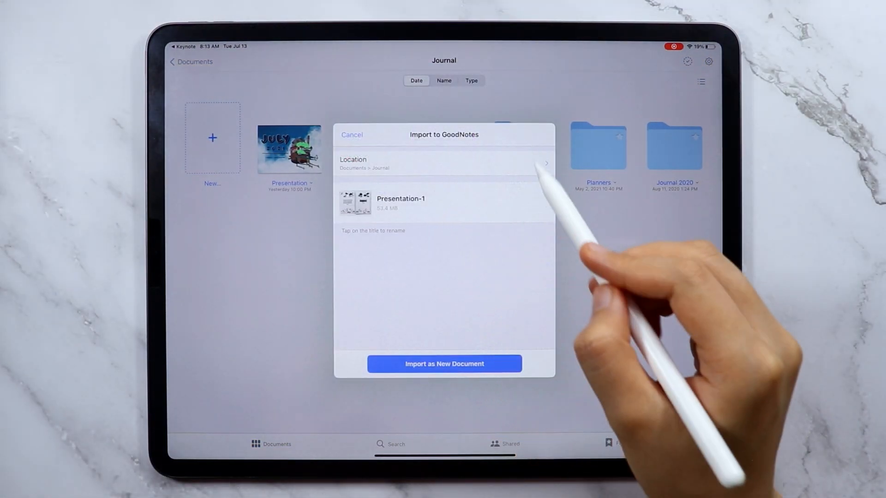
Step: Name the import 'August 2021' and import it as a new GoodNotes document
{"action": "type", "text": "August 2021"}
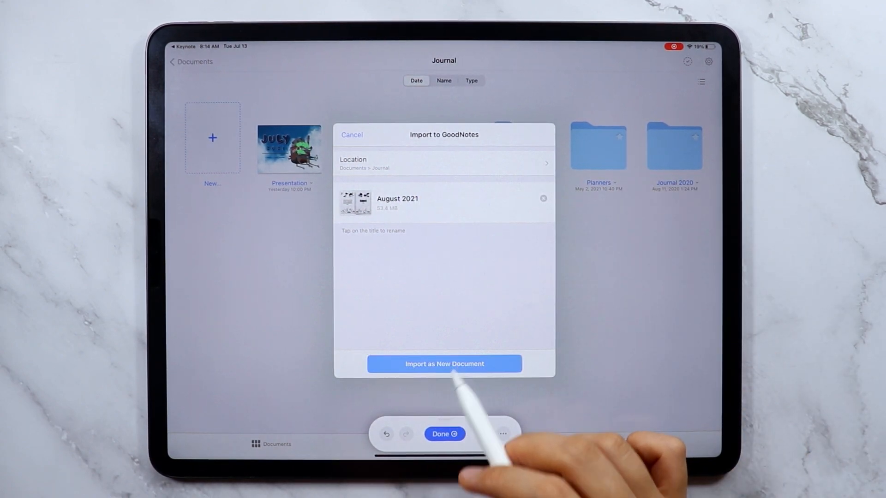
{"action": "left_click", "coordinate": [444, 363]}
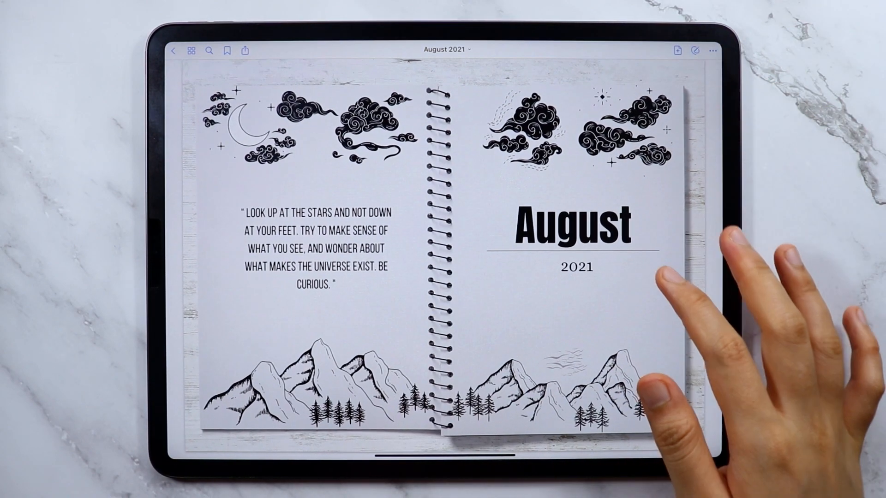